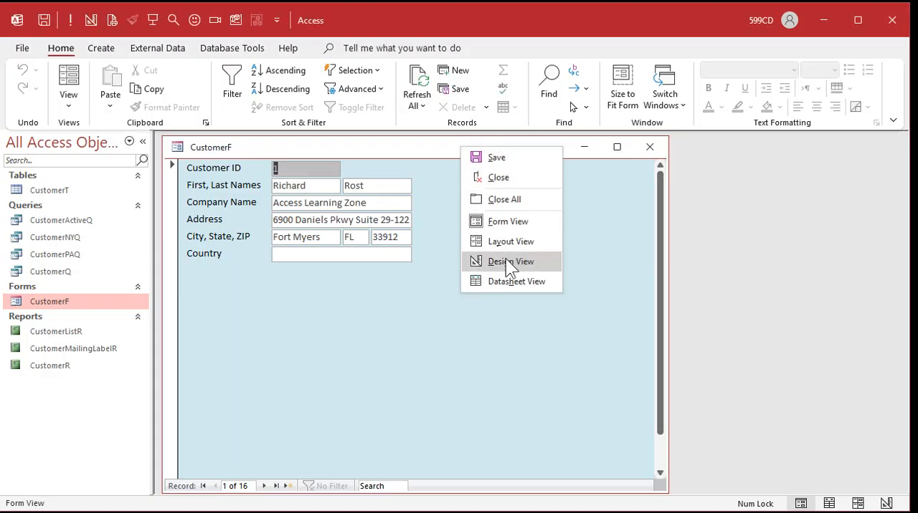
Step: Switch CustomerF to Design View and drag Website, Email and Phone below Country
click(511, 261)
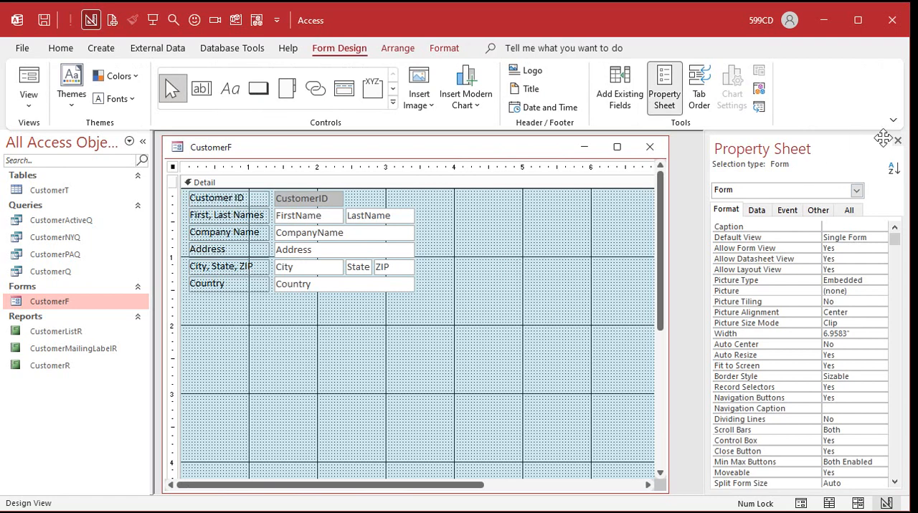
click(619, 86)
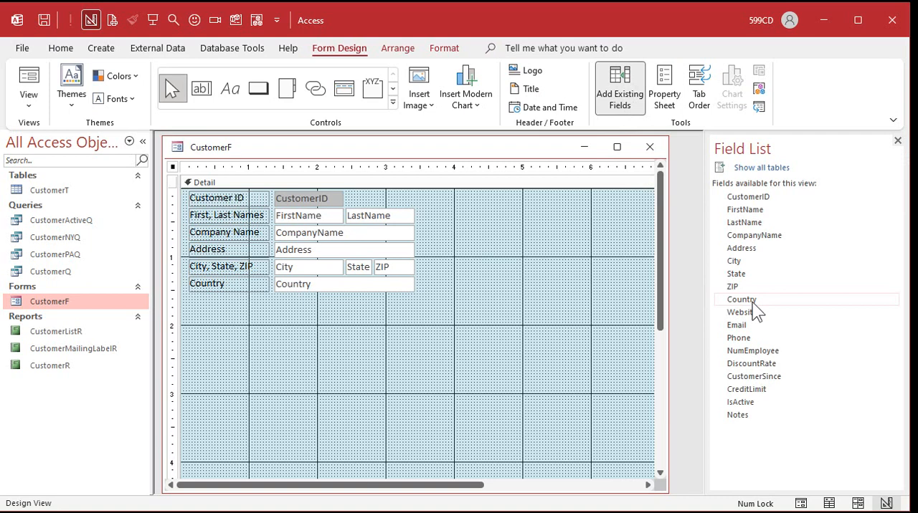
mouse_move(742, 312)
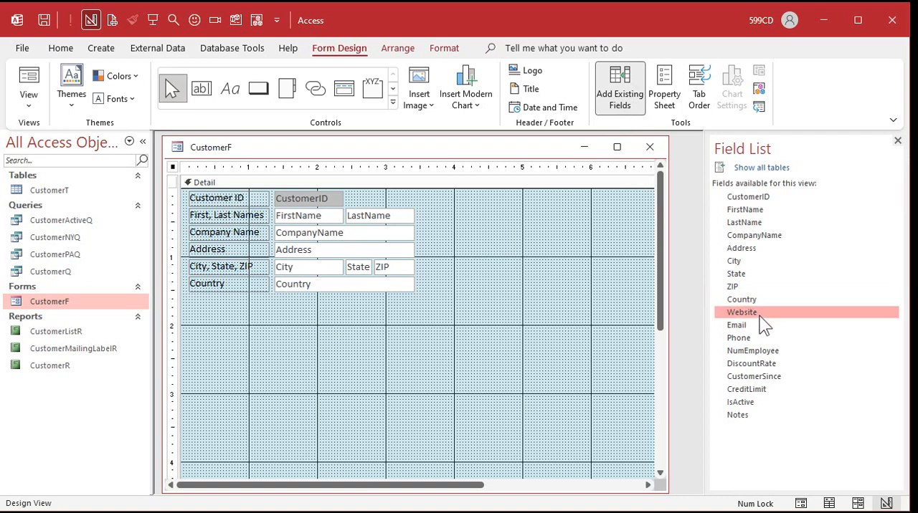
mouse_move(763, 322)
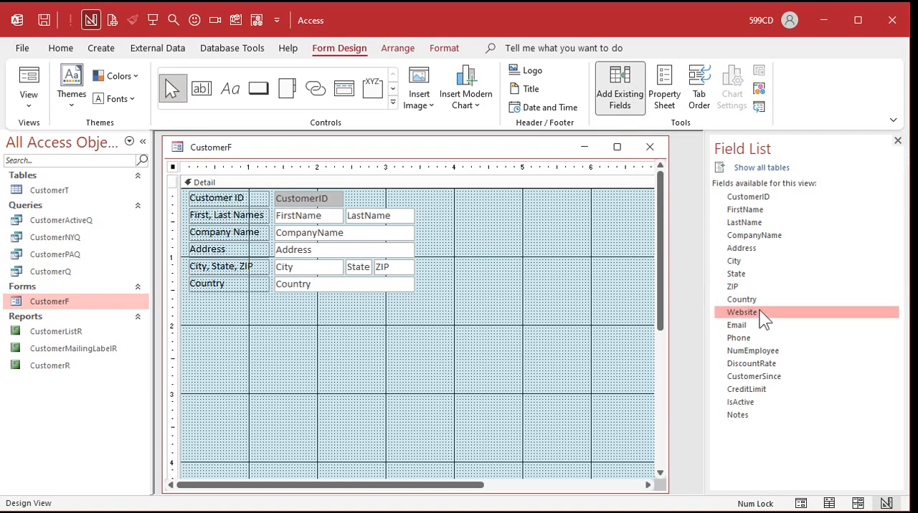
drag(741, 312, 323, 224)
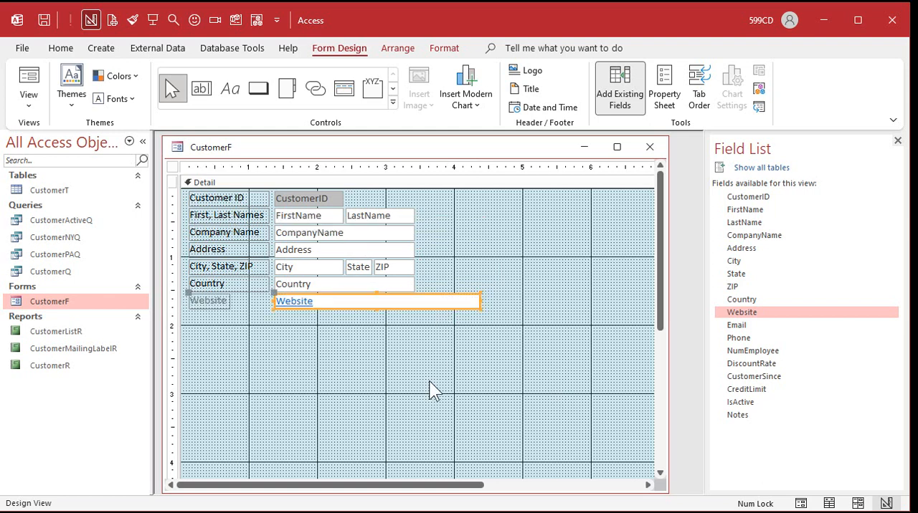
mouse_move(487, 312)
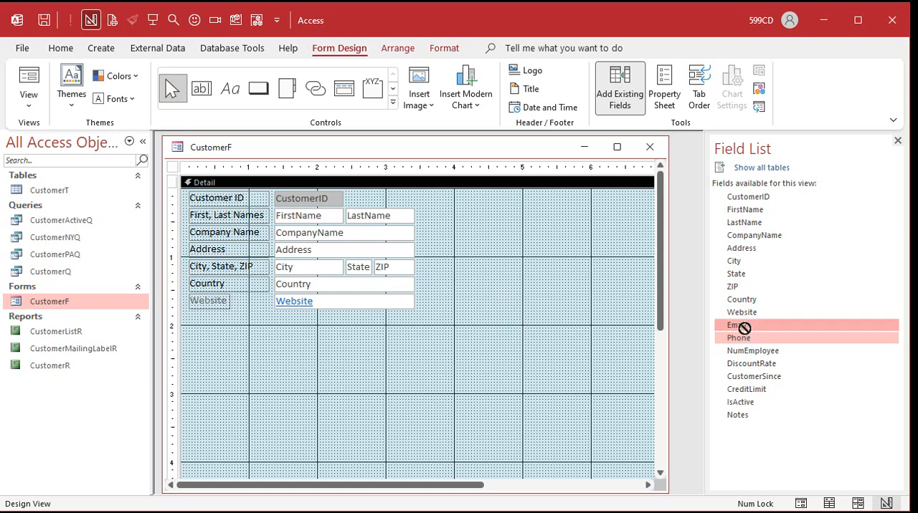
drag(734, 324, 308, 328)
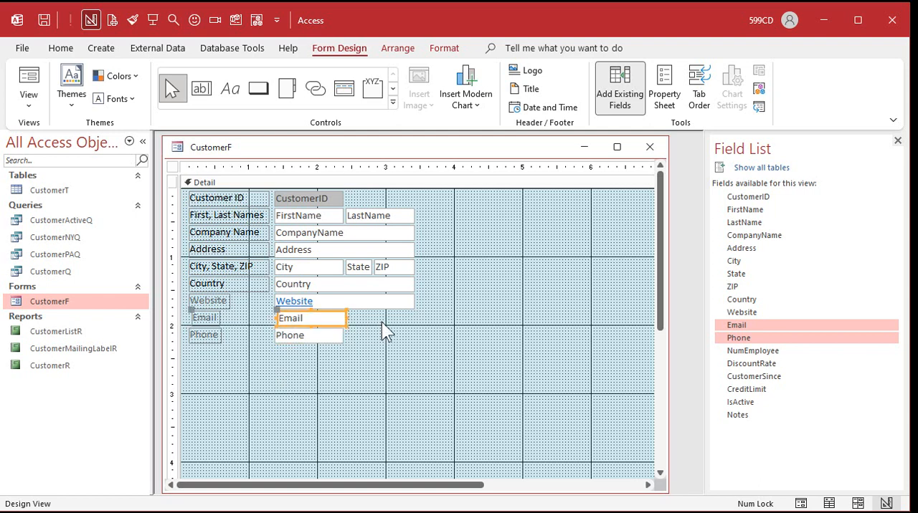
click(308, 318)
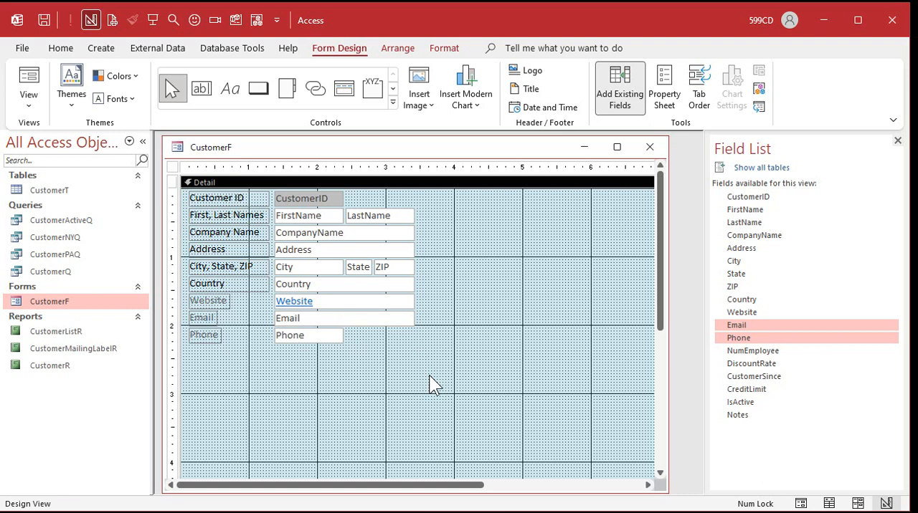
mouse_move(283, 441)
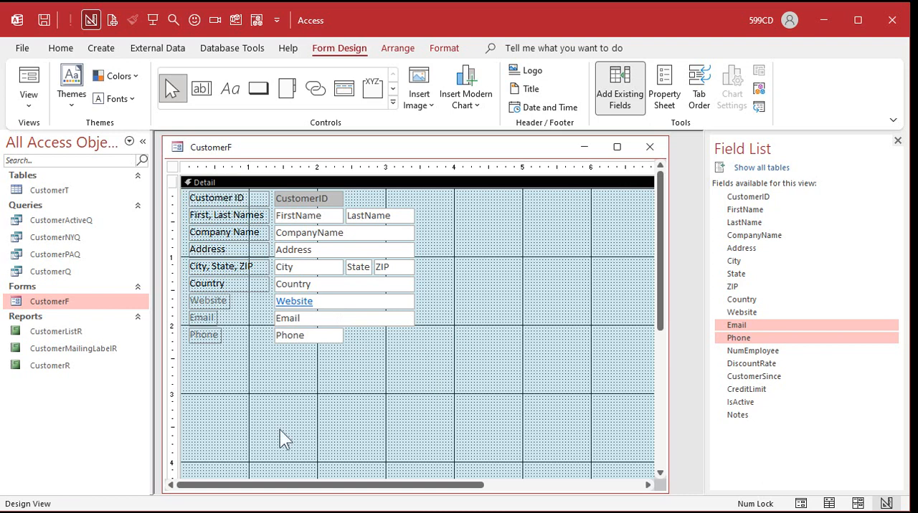
mouse_move(223, 291)
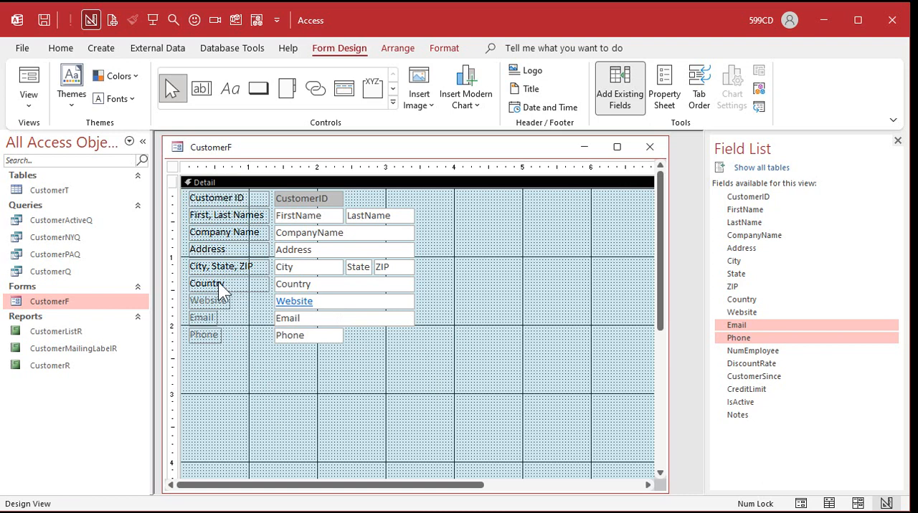
mouse_move(240, 301)
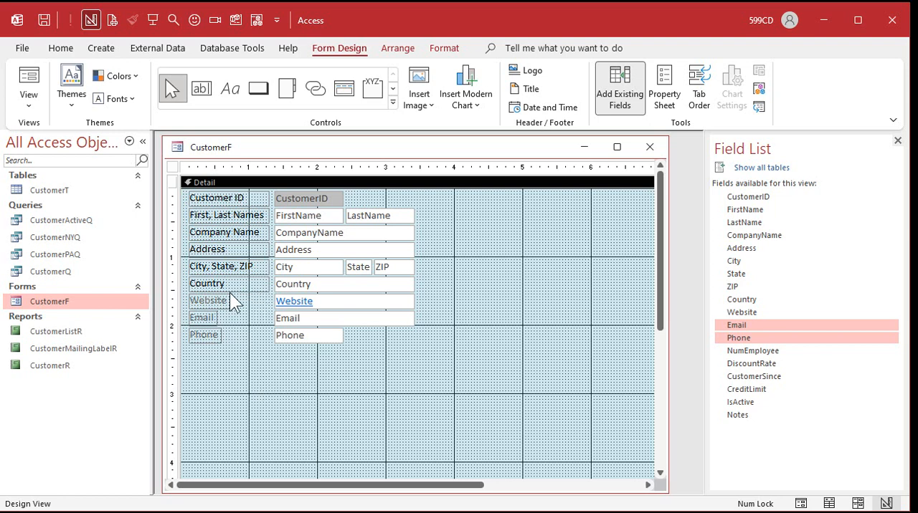
mouse_move(247, 327)
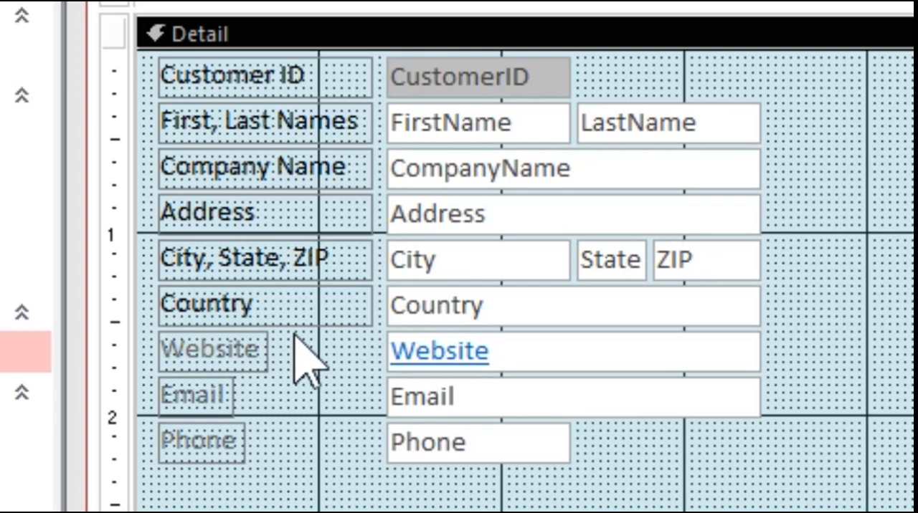
mouse_move(351, 366)
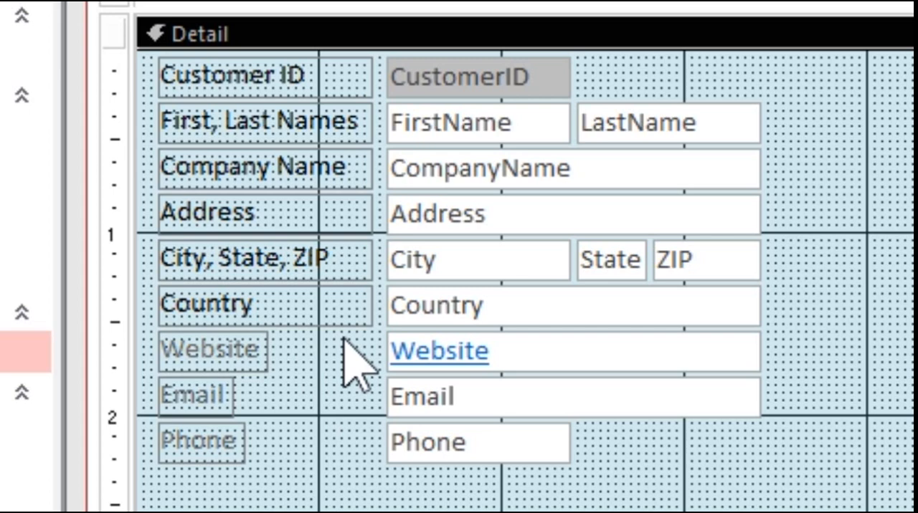
mouse_move(355, 366)
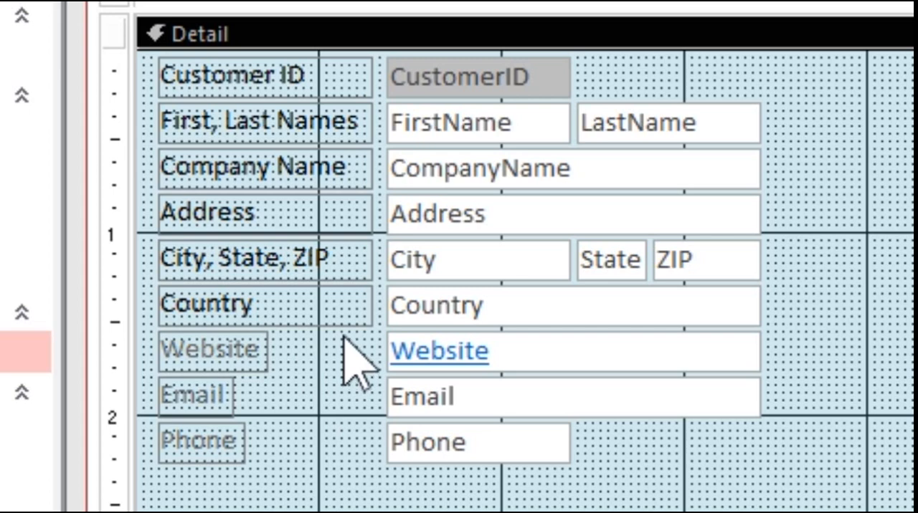
mouse_move(294, 319)
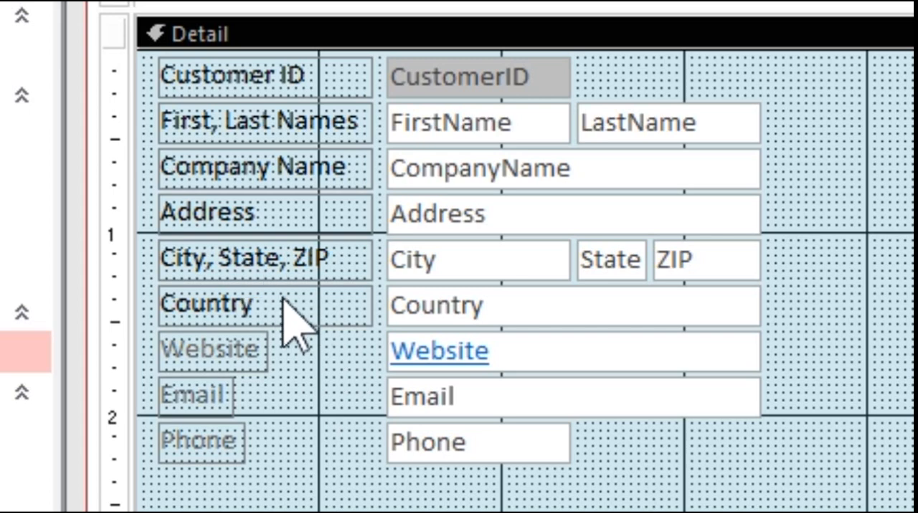
click(208, 305)
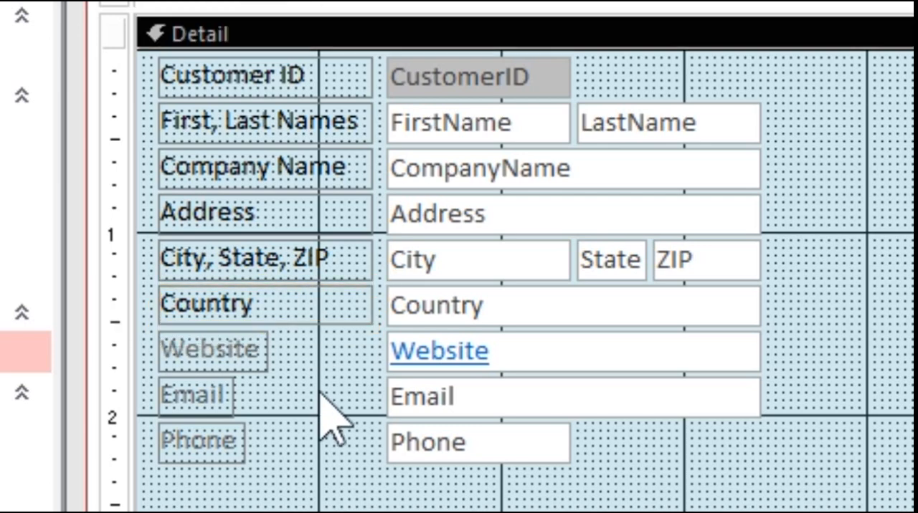
click(262, 259)
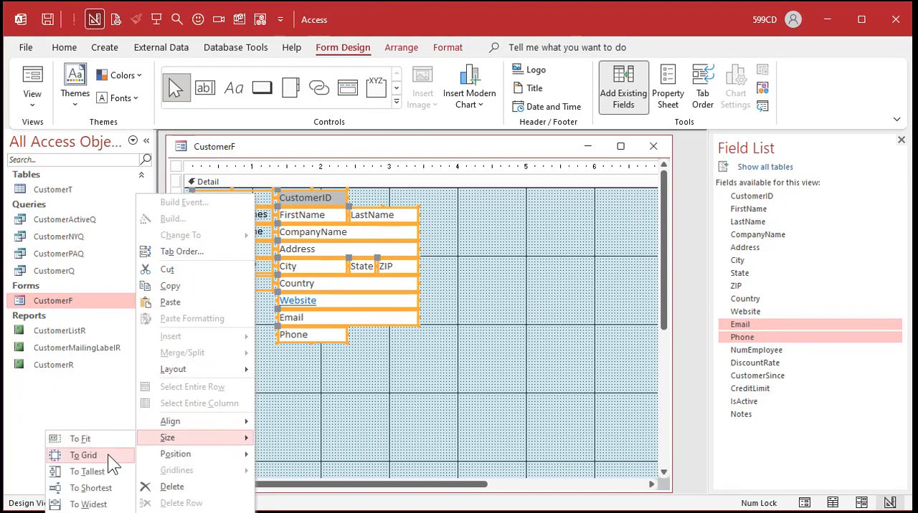
Step: Apply Size > To Grid to all selected CustomerF controls
click(83, 455)
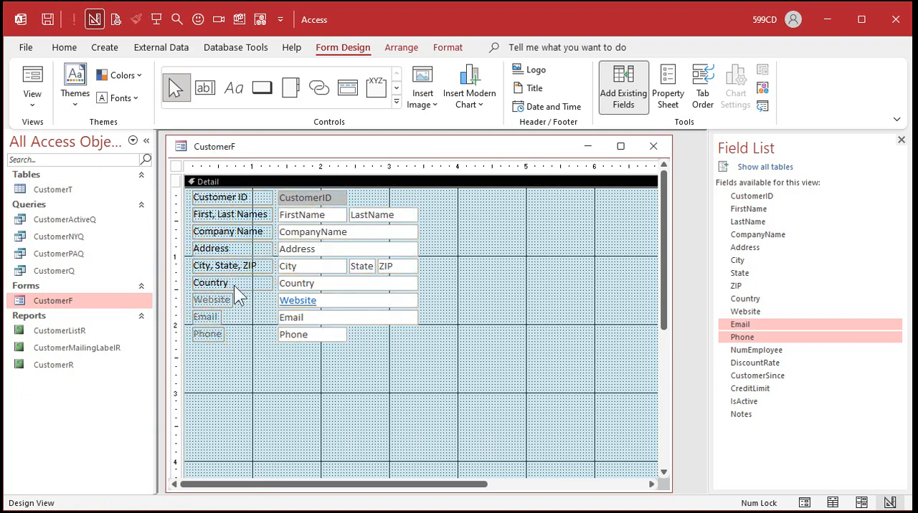
mouse_move(391, 358)
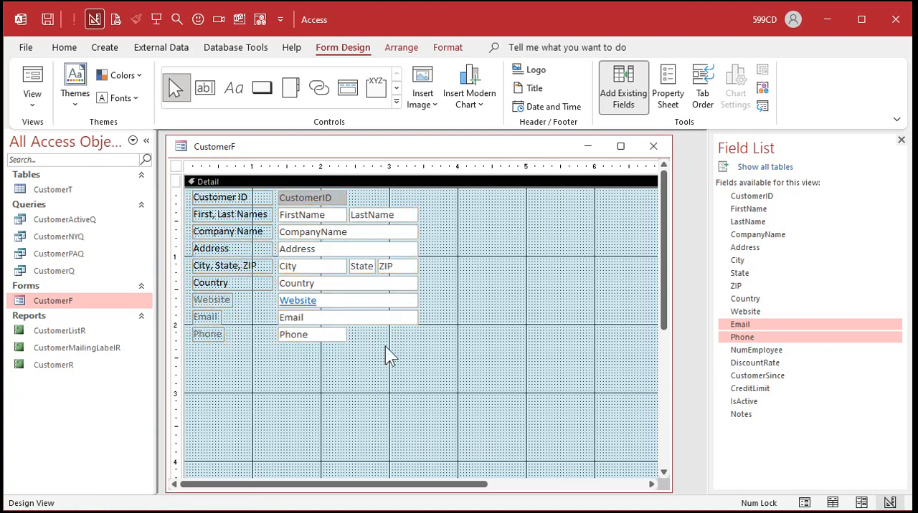
mouse_move(372, 278)
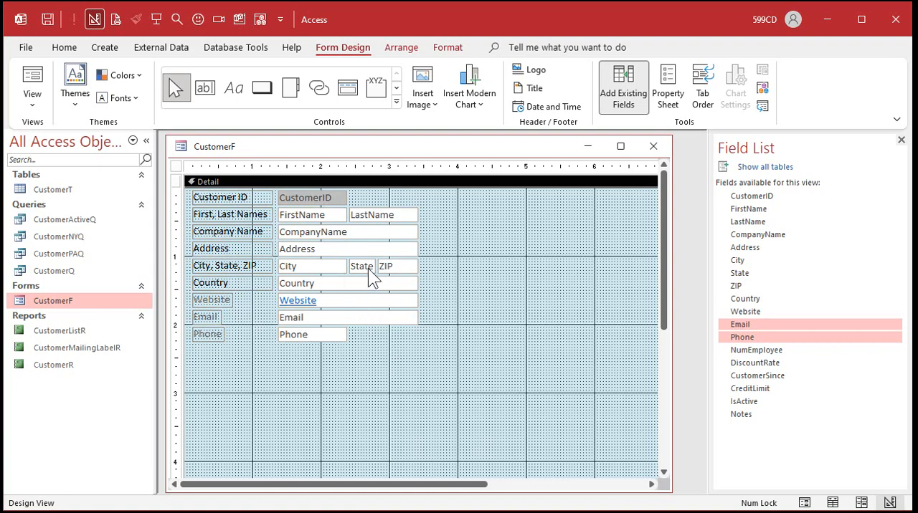
click(397, 266)
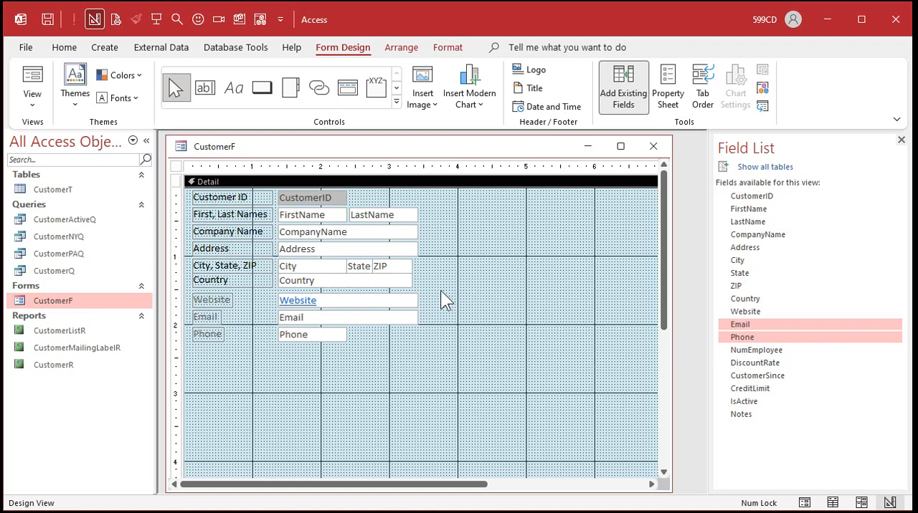
mouse_move(419, 287)
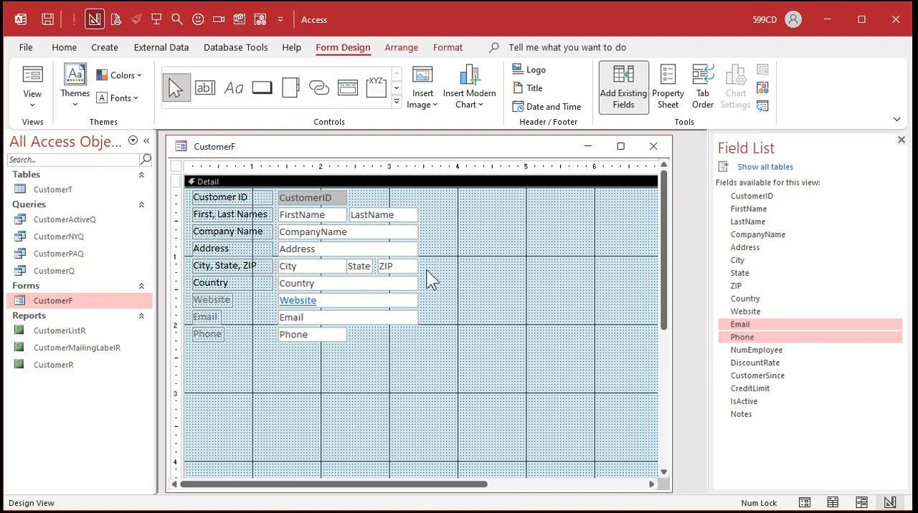
mouse_move(447, 280)
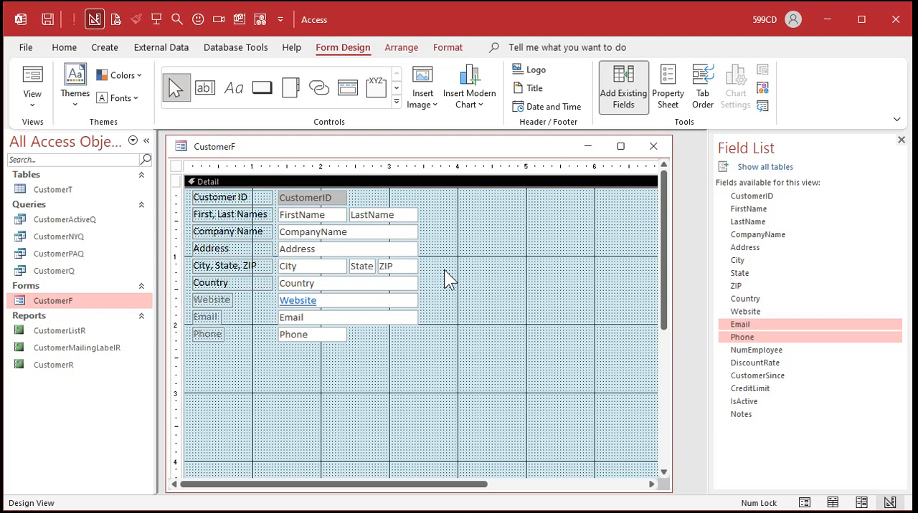
Step: Set Grid X and Grid Y to 24 on the form's Property Sheet All tab
click(667, 86)
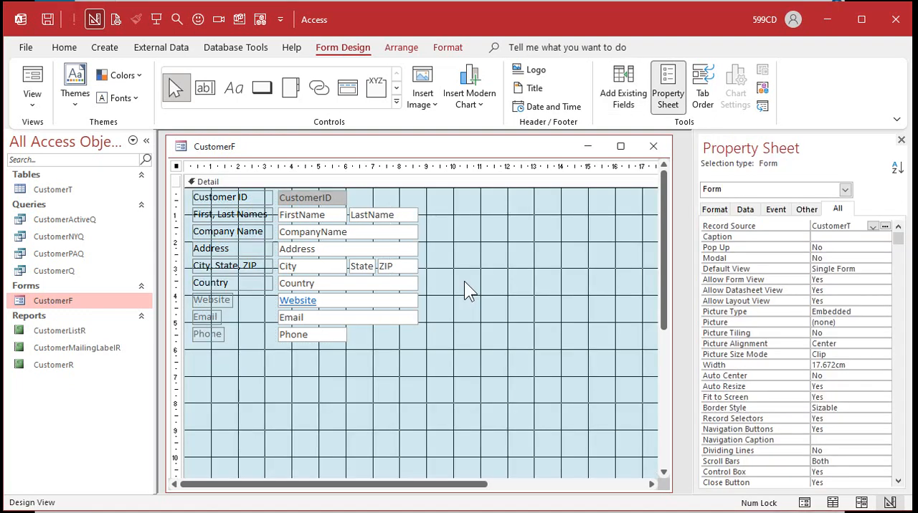
mouse_move(507, 398)
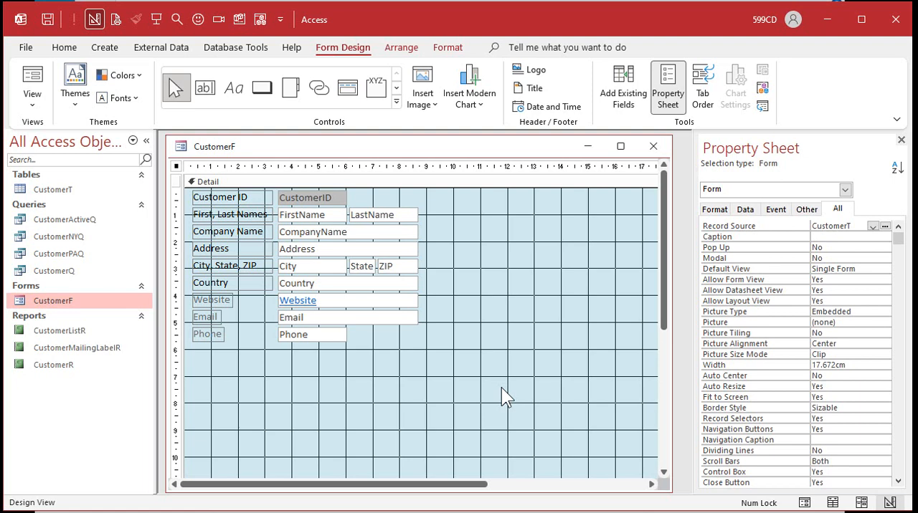
mouse_move(179, 176)
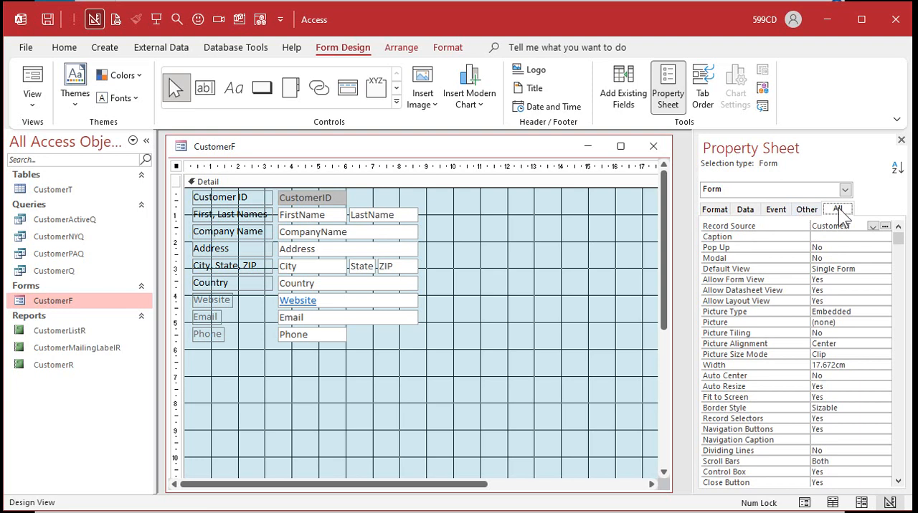
click(896, 169)
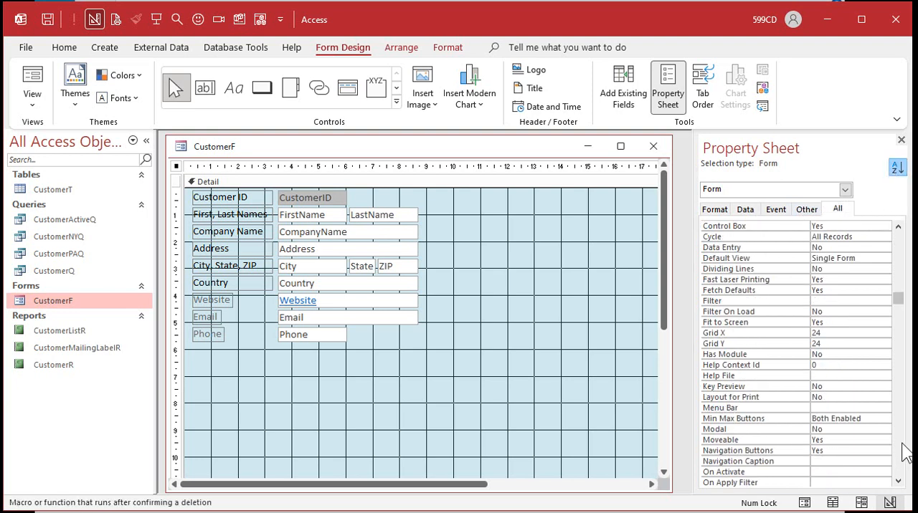
mouse_move(759, 358)
text(8)
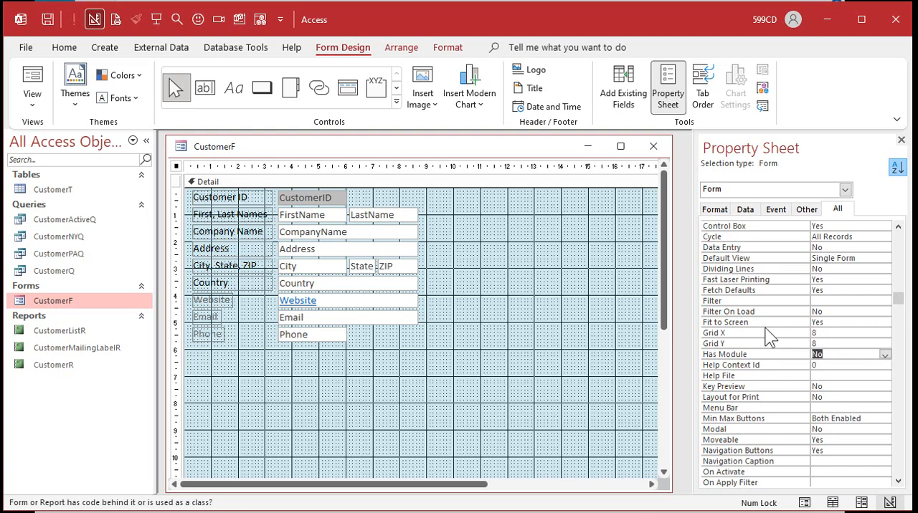
mouse_move(805, 353)
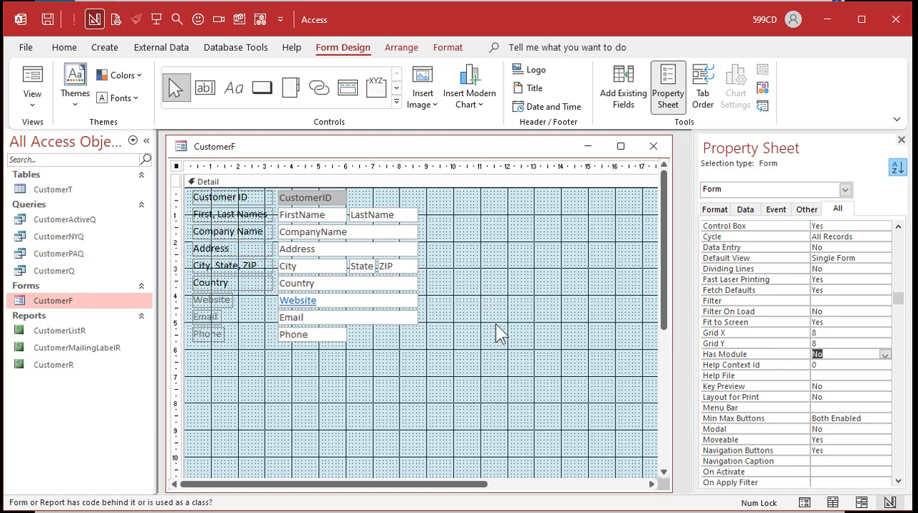
mouse_move(537, 242)
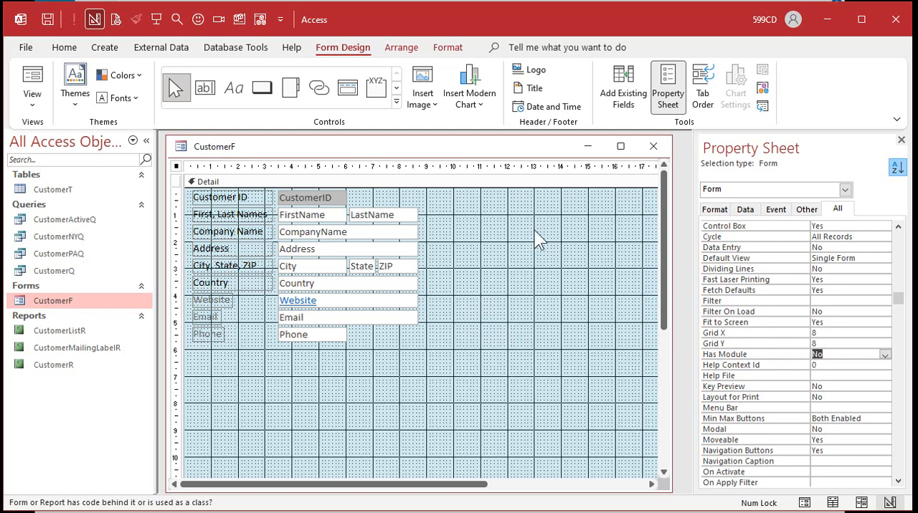
mouse_move(595, 236)
text(24)
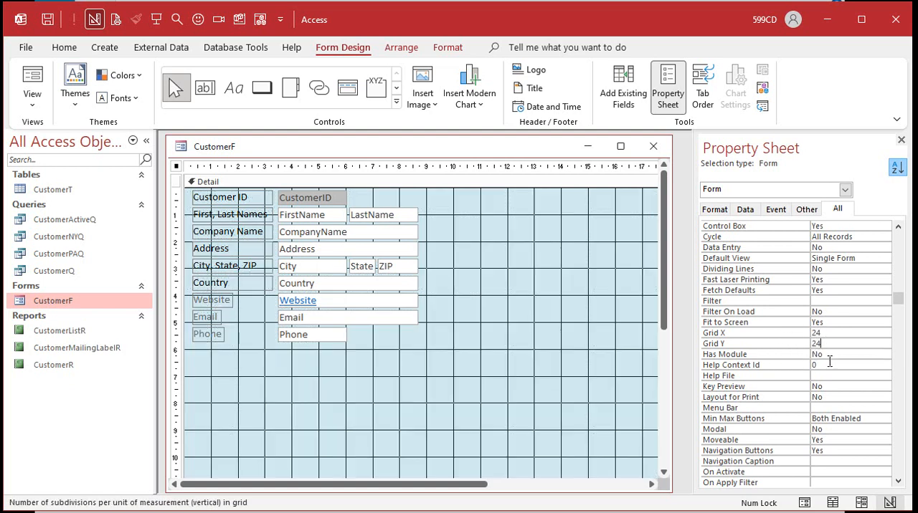
click(850, 354)
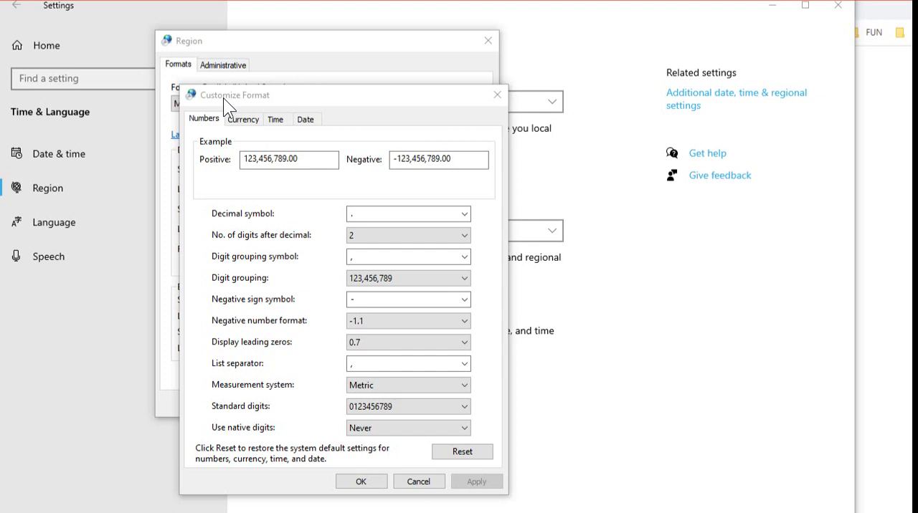
mouse_move(324, 367)
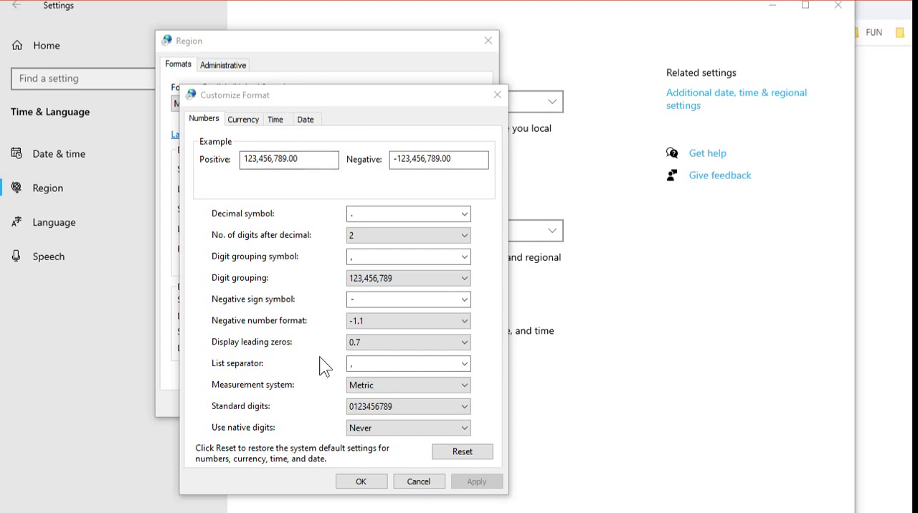
mouse_move(406, 394)
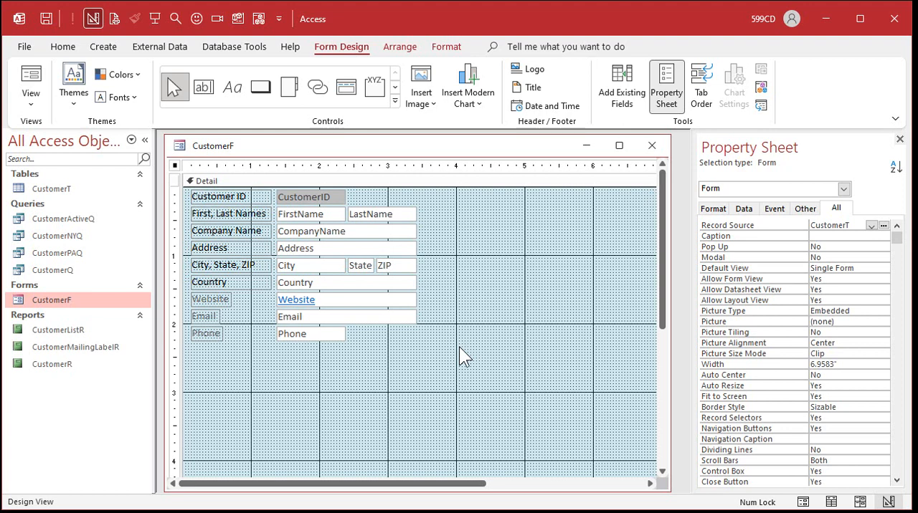
mouse_move(536, 381)
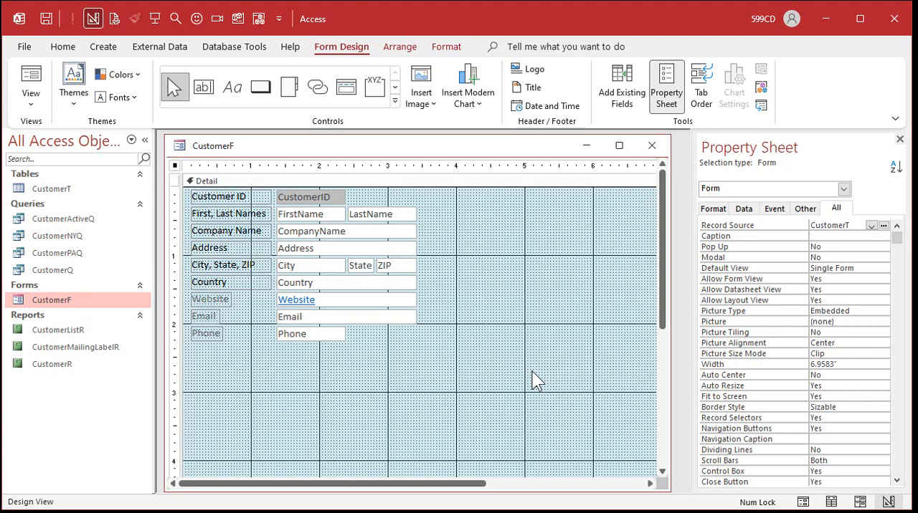
mouse_move(567, 276)
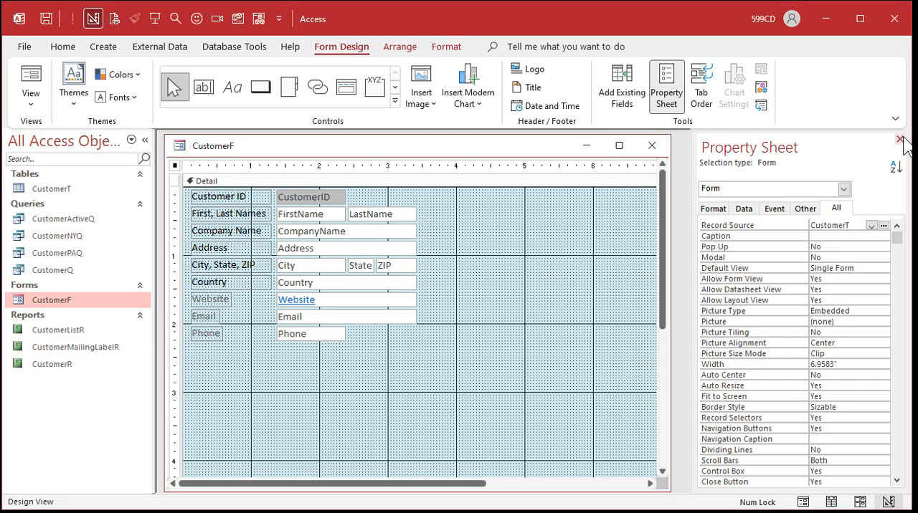
Step: Close the Property Sheet, add NumEmployee through CreditLimit, and place the IsActive checkbox
click(621, 86)
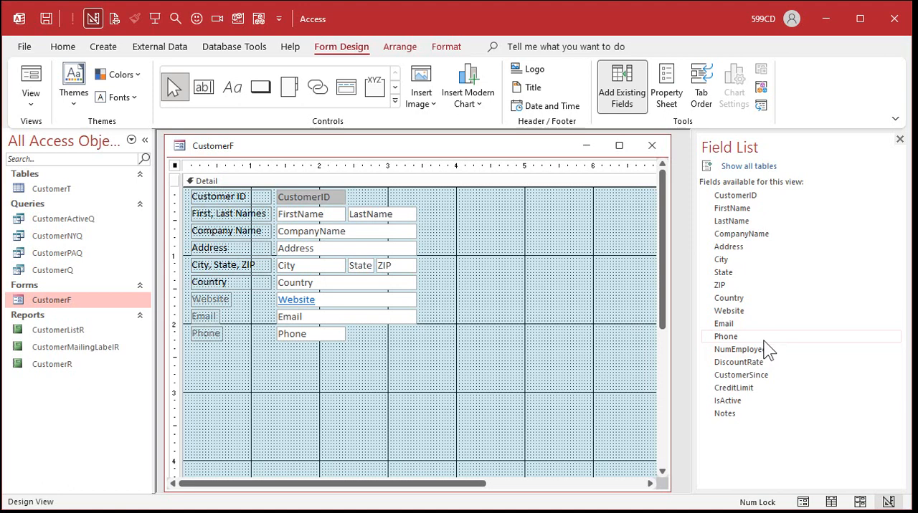
click(740, 349)
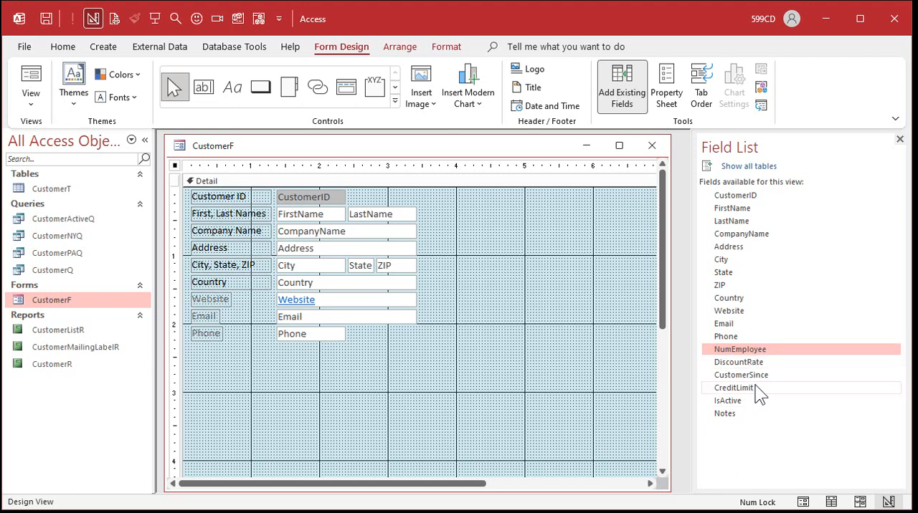
click(733, 388)
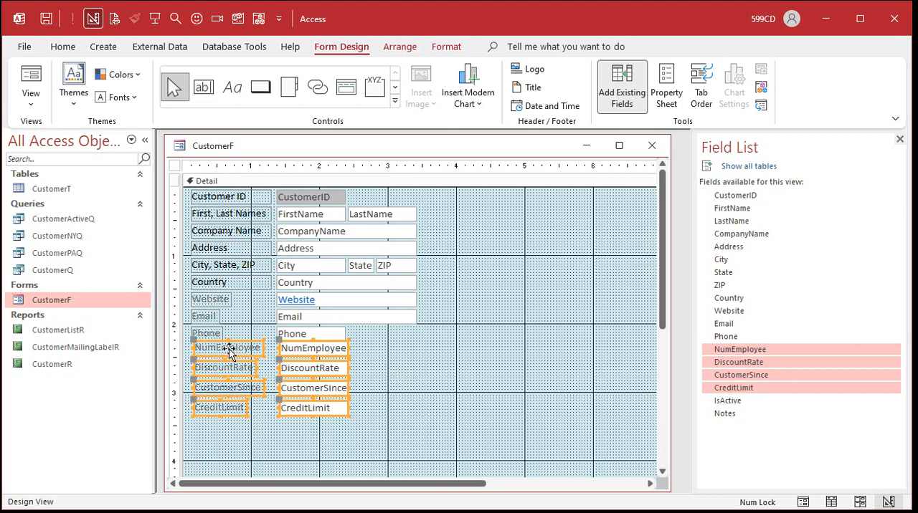
mouse_move(287, 316)
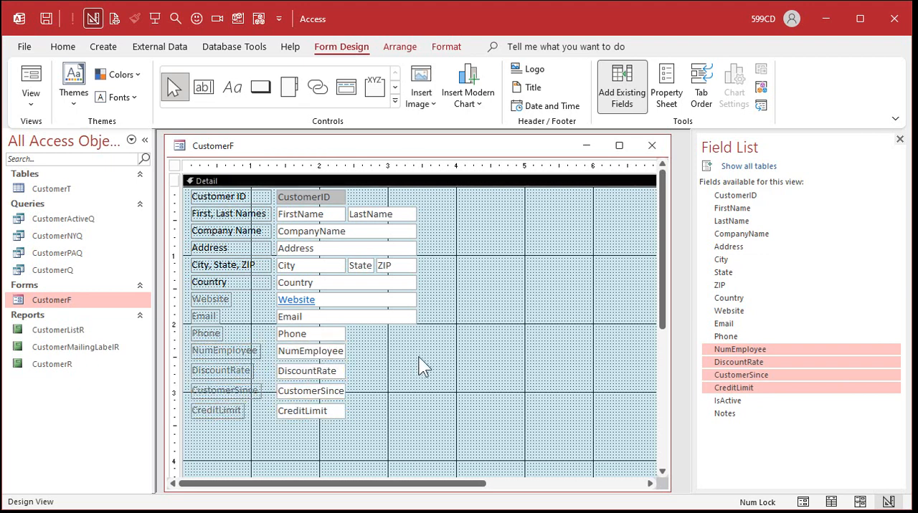
mouse_move(396, 396)
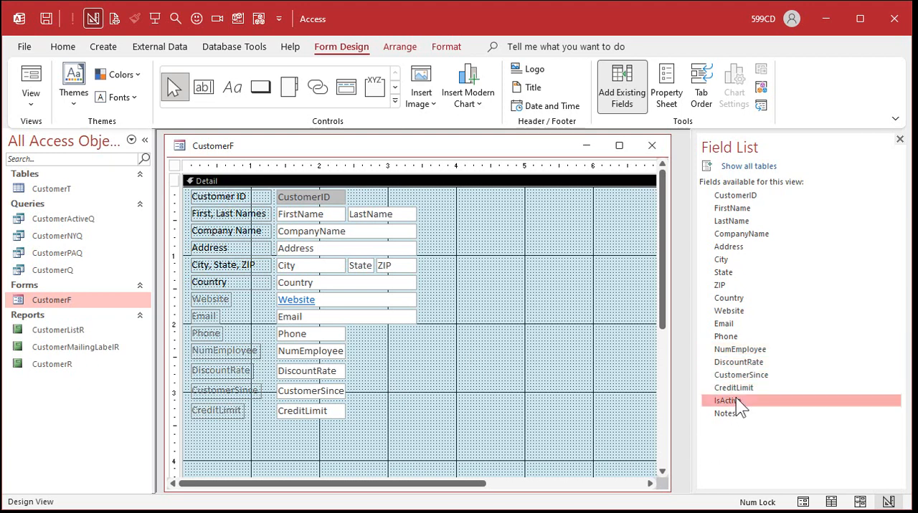
drag(726, 401, 498, 346)
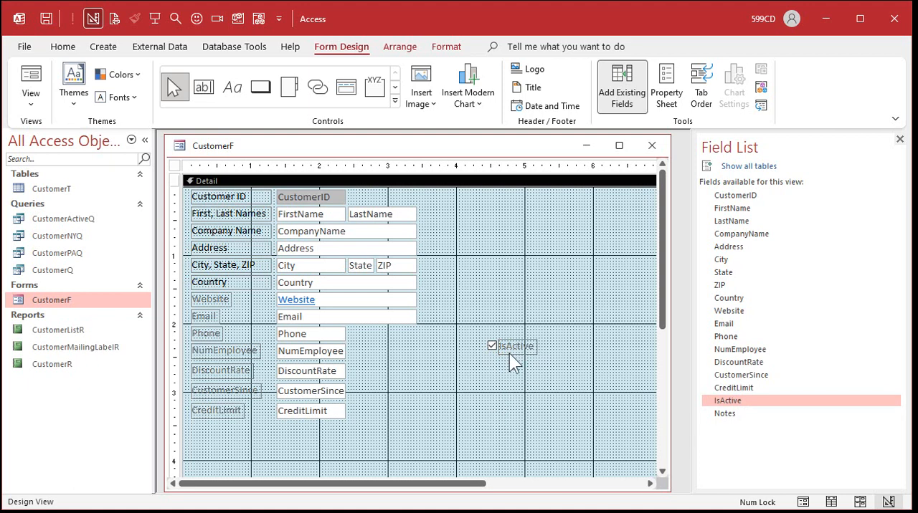
mouse_move(518, 392)
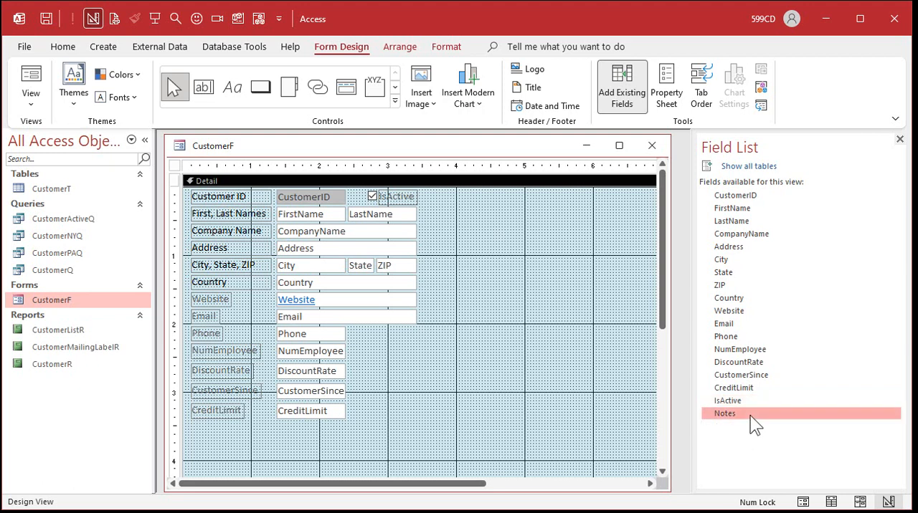
Step: Drag the Notes field from the Field List onto CustomerF
drag(724, 413, 494, 371)
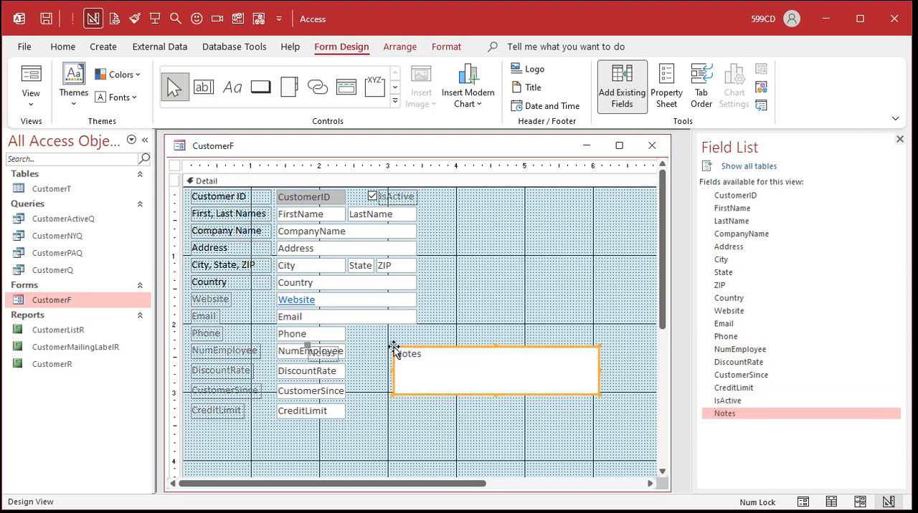
mouse_move(515, 431)
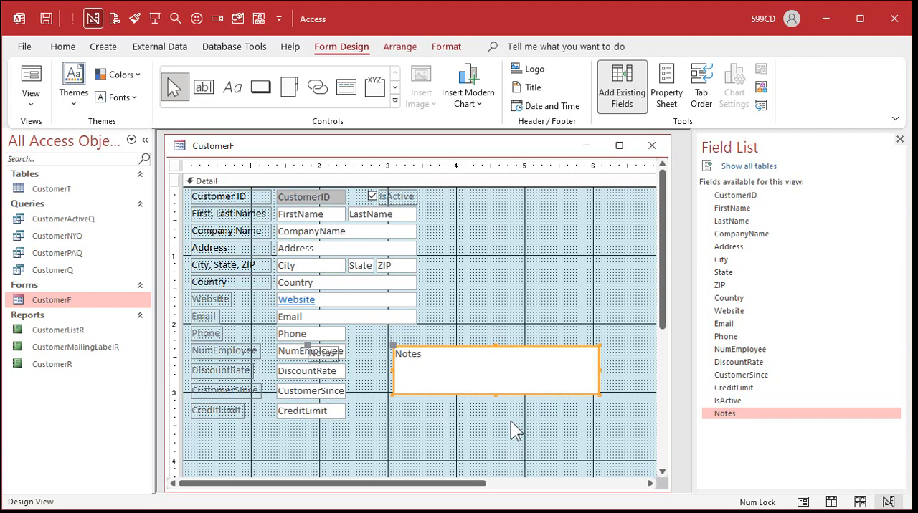
mouse_move(495, 353)
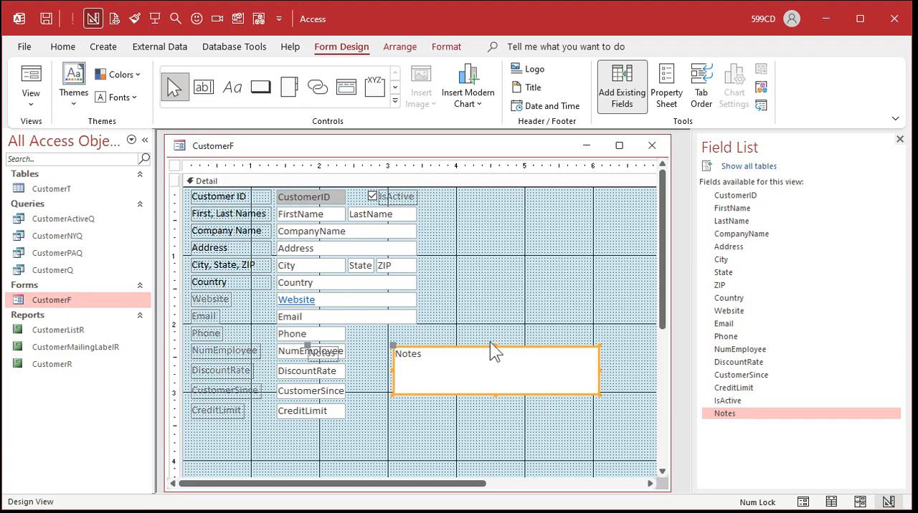
mouse_move(466, 276)
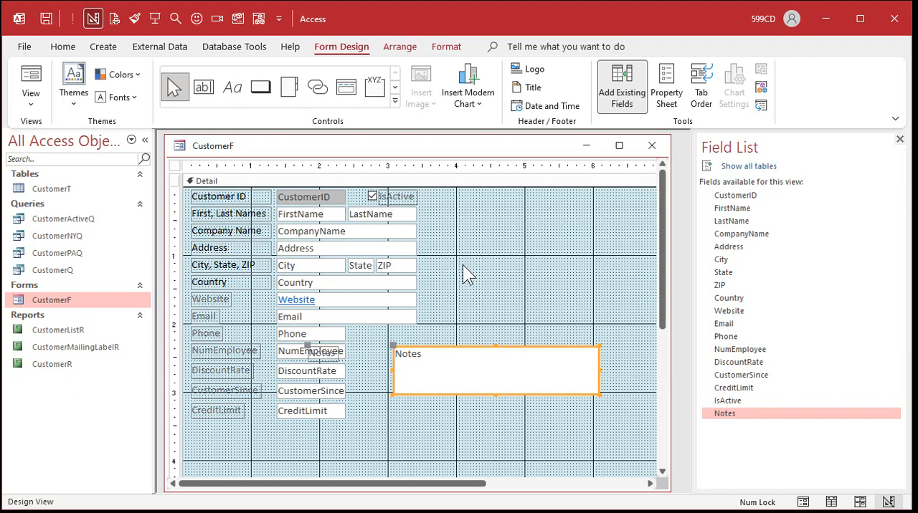
mouse_move(328, 362)
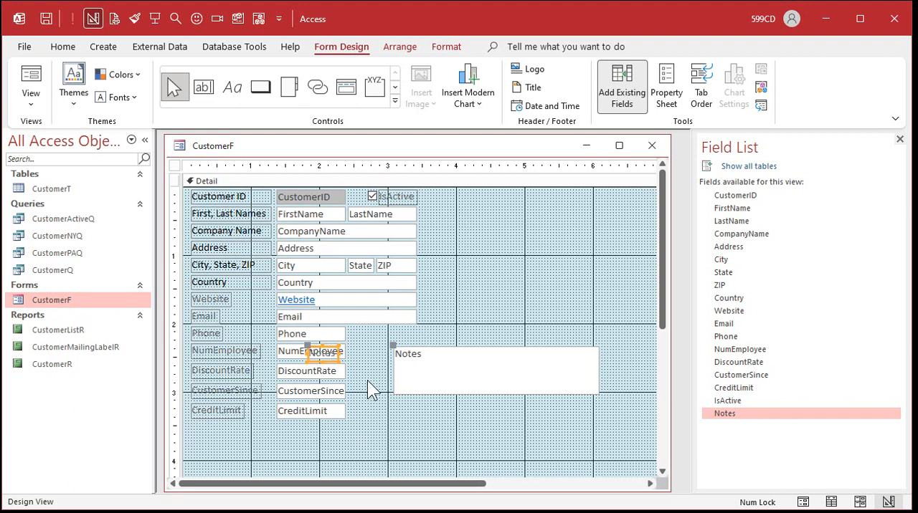
mouse_move(380, 404)
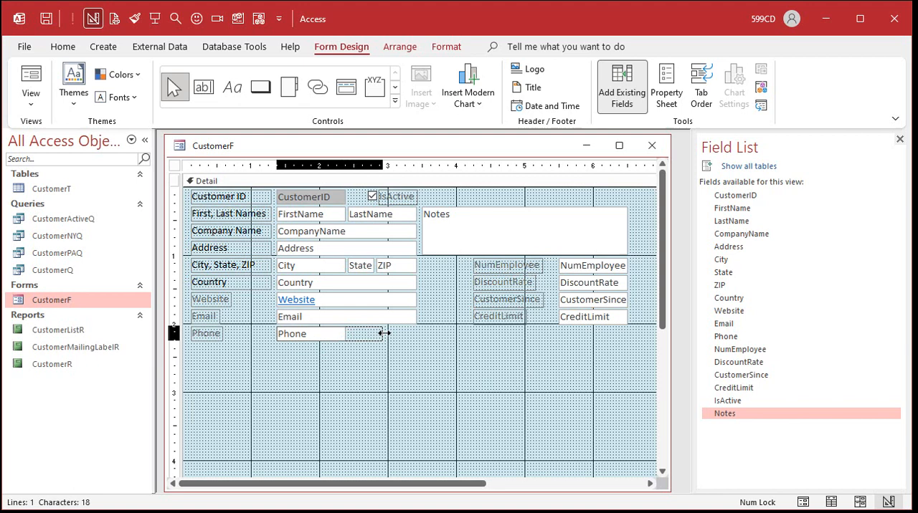
Step: Finish widening the Phone box, then make Notes taller and narrower to line up
click(310, 333)
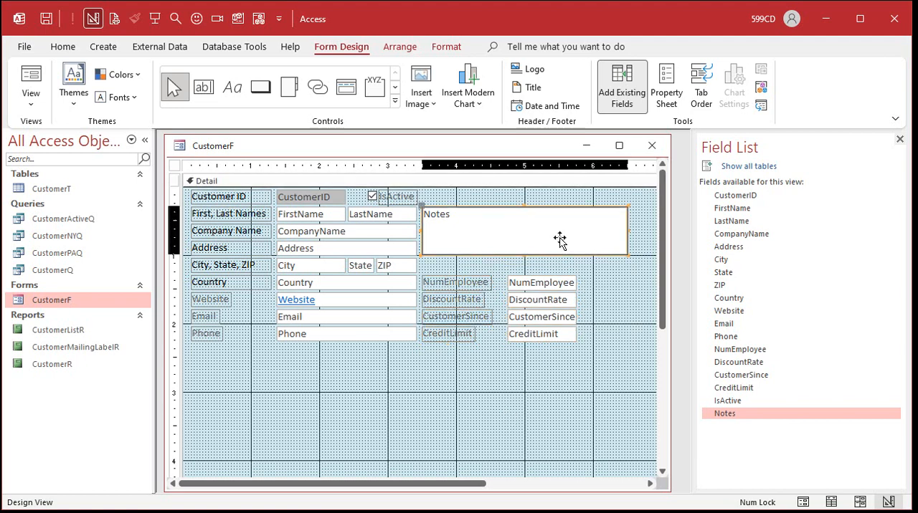
click(523, 229)
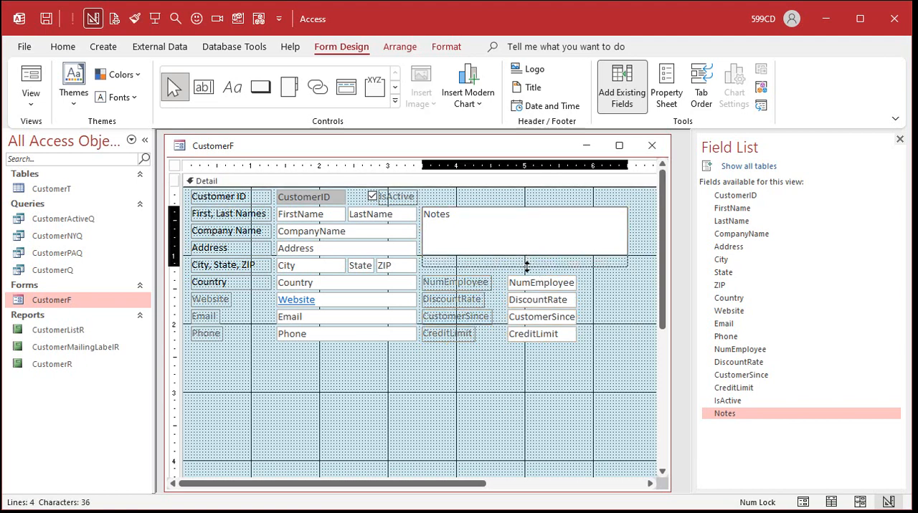
click(524, 240)
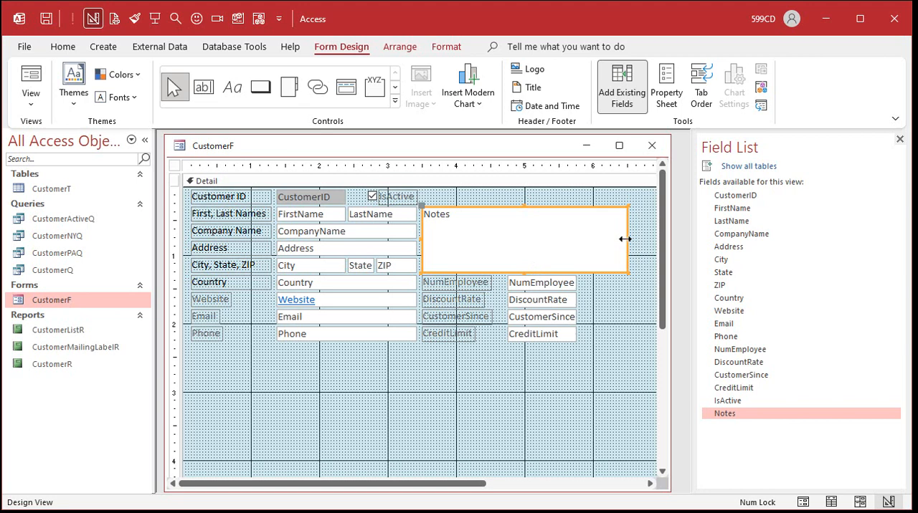
drag(624, 238, 580, 236)
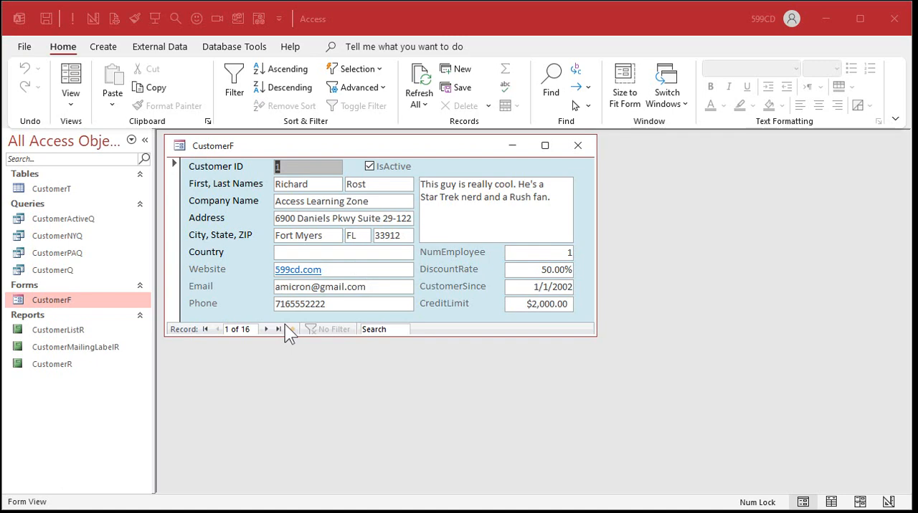
mouse_move(420, 151)
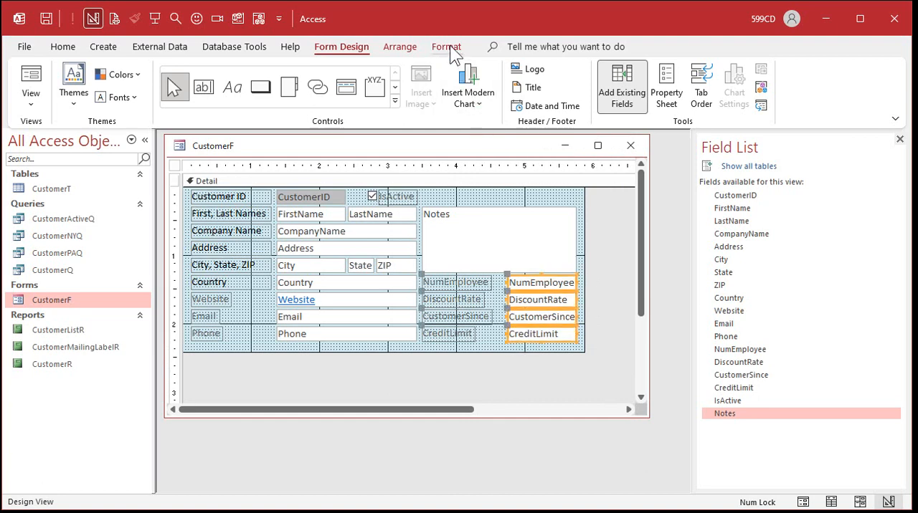
Step: Left-align the selected text boxes' values and reopen CustomerF from the Navigation Pane
click(446, 47)
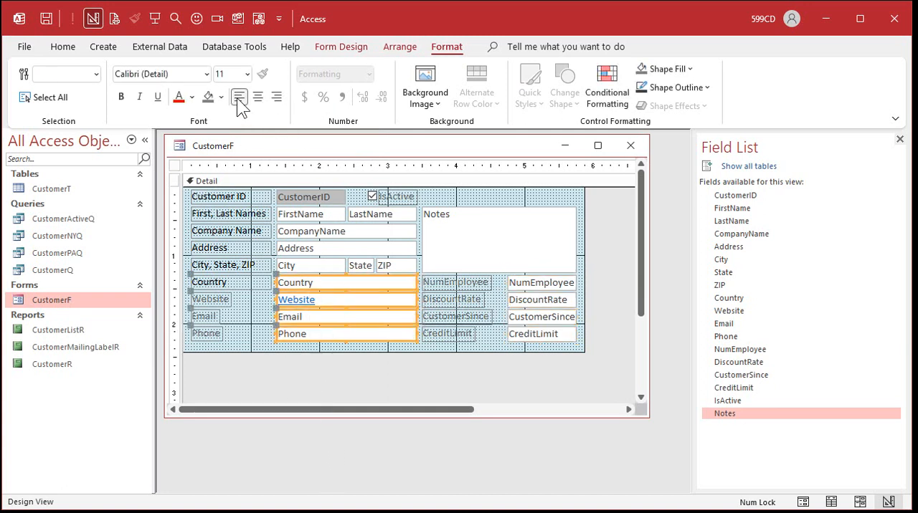
click(380, 378)
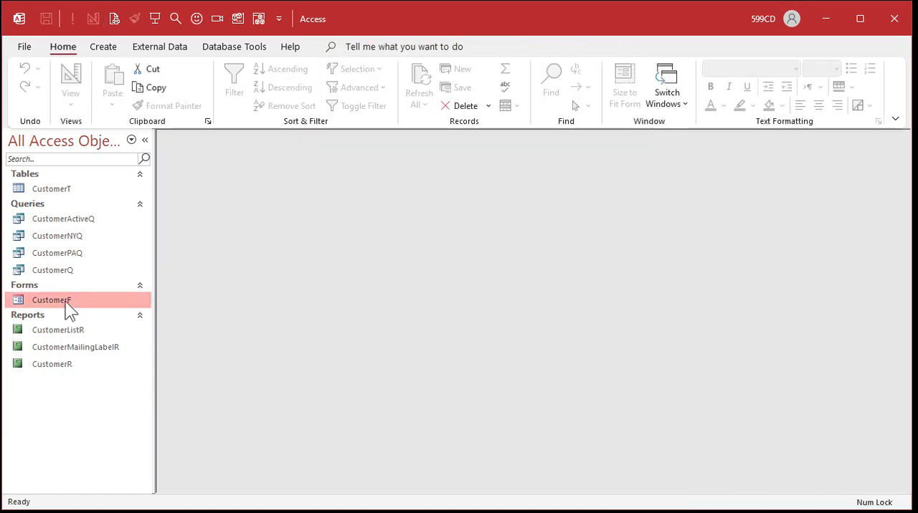
double_click(52, 299)
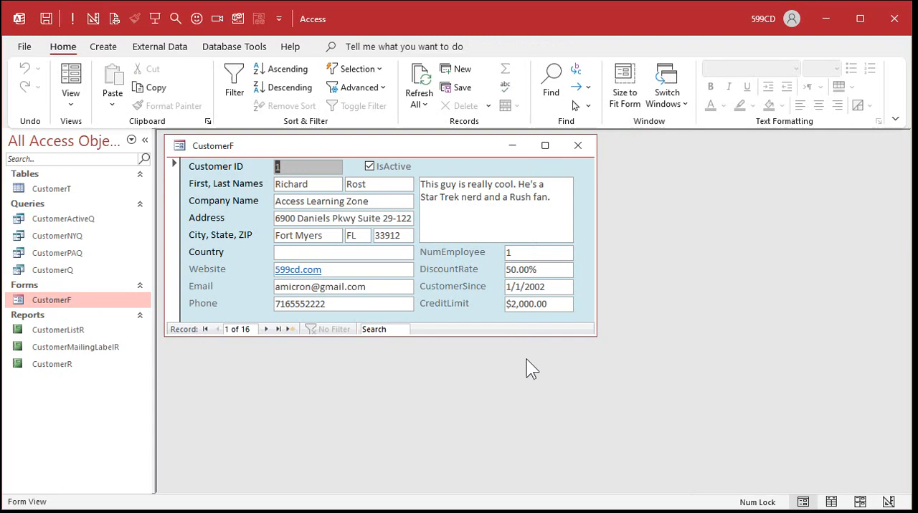
mouse_move(523, 378)
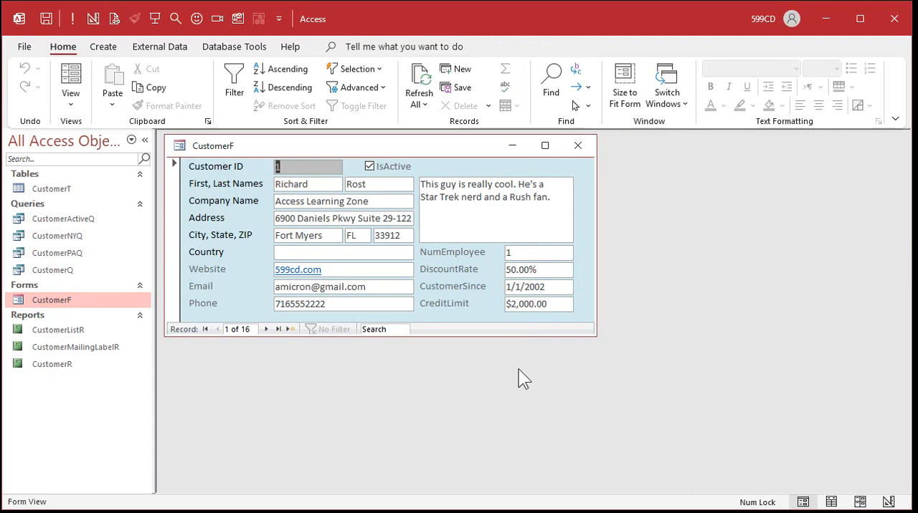
Step: Switch CustomerF back to Design View and enlarge the form window
right_click(212, 146)
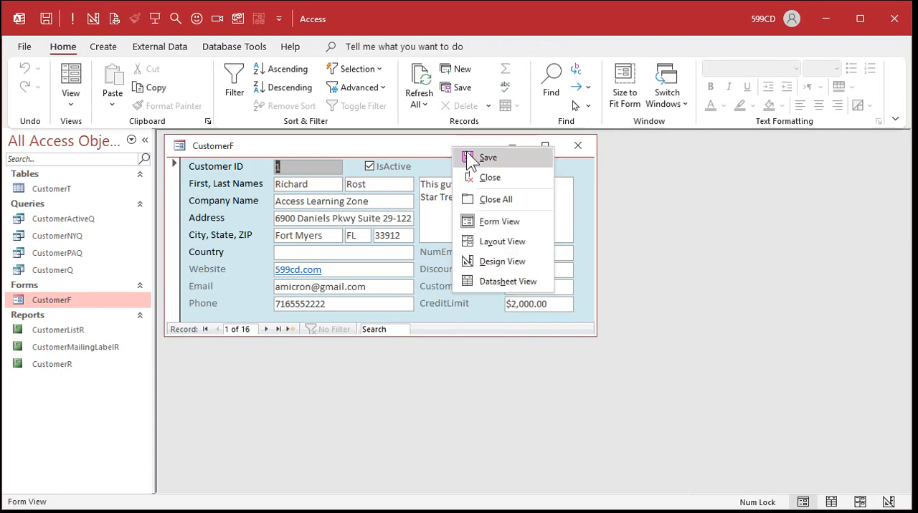
click(502, 261)
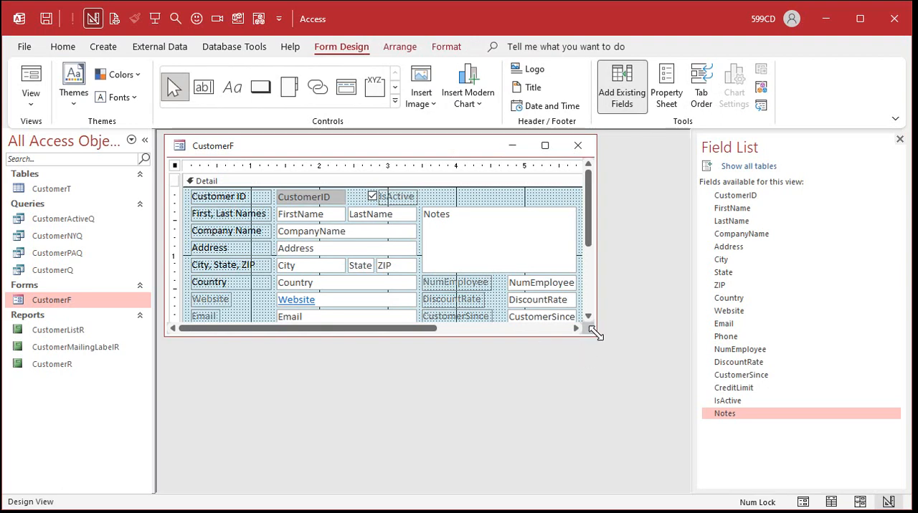
drag(595, 331, 631, 398)
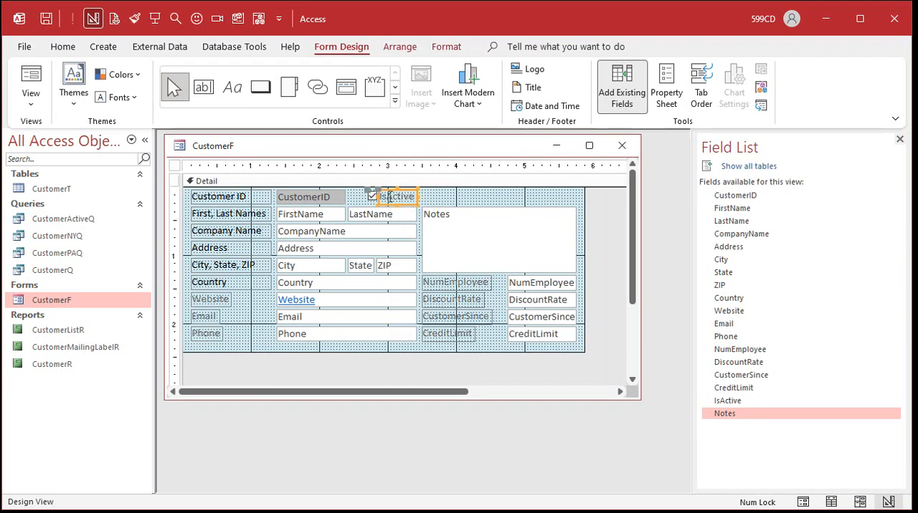
Step: Edit the captions to # Employees, Discount Rate, Customer Since and Credit Limit
click(392, 197)
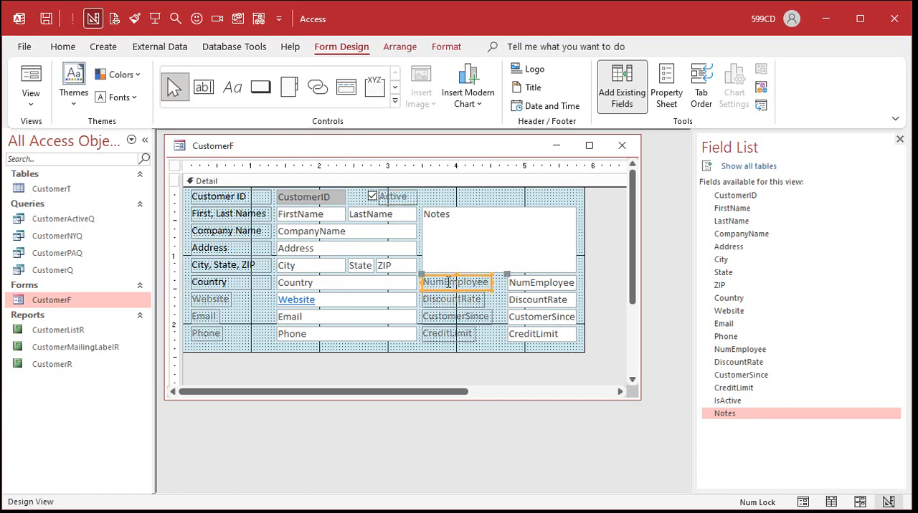
text(Employee)
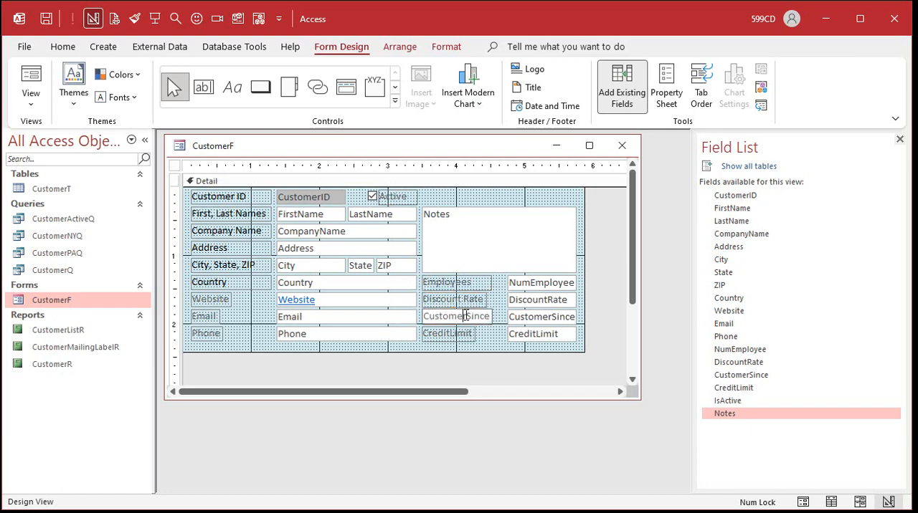
click(448, 333)
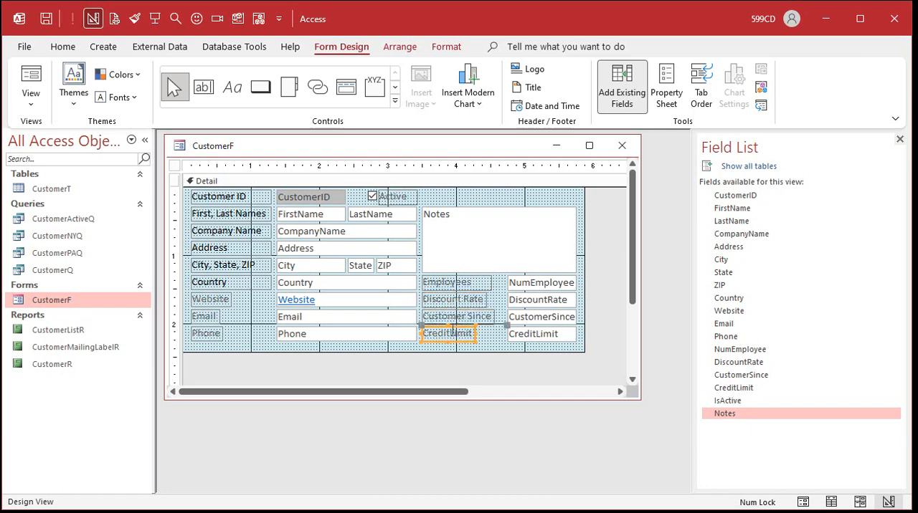
click(446, 281)
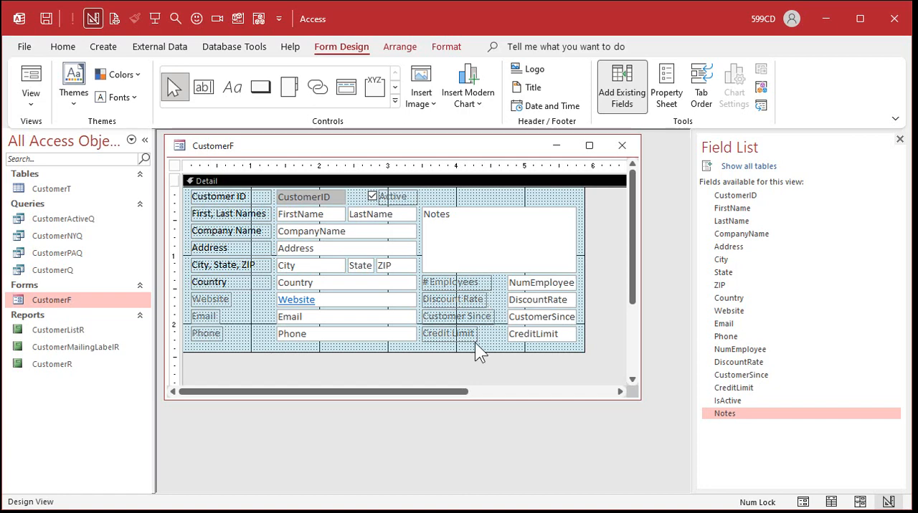
mouse_move(481, 310)
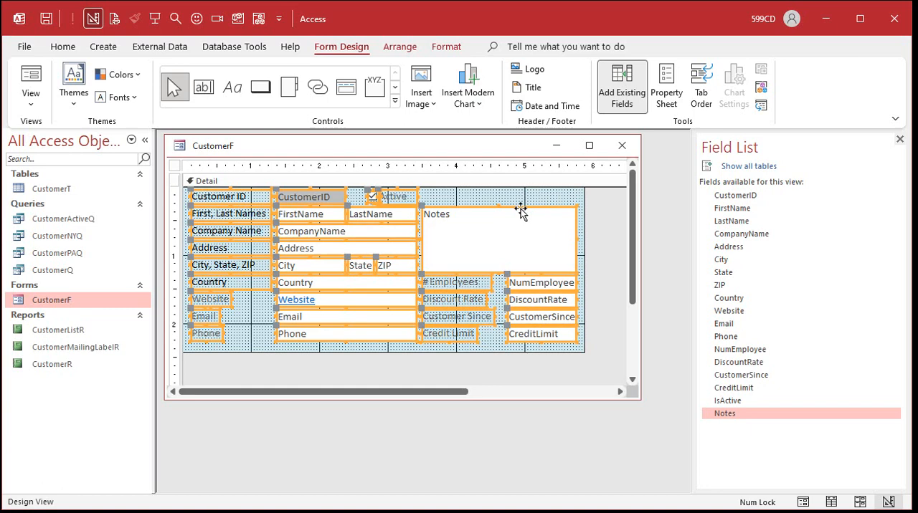
Step: Right-click among the four relabelled right-column captions to work on them together
right_click(521, 210)
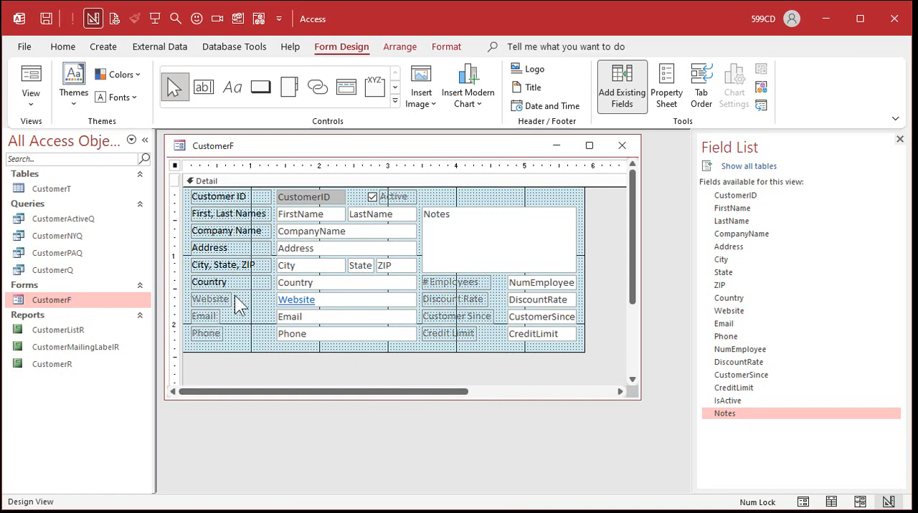
mouse_move(245, 313)
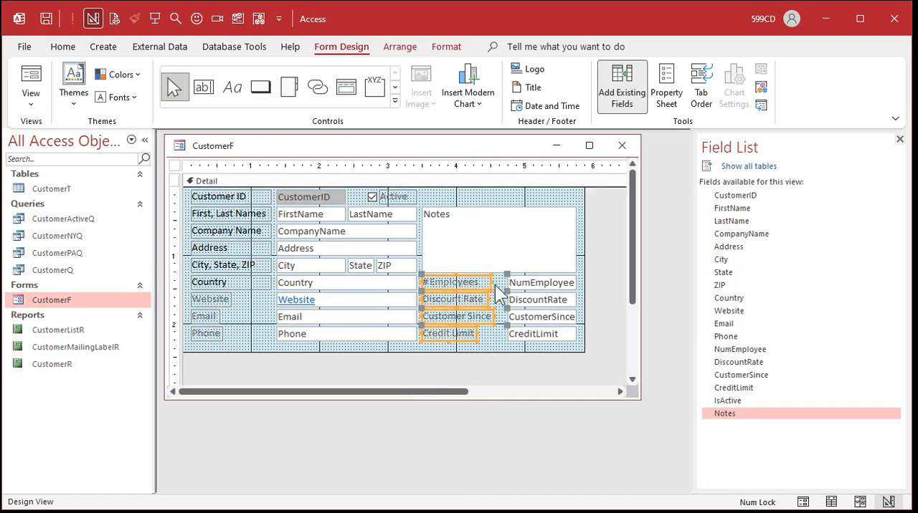
Step: Darken the selected labels' font, then pick the Country label's style to copy
click(446, 46)
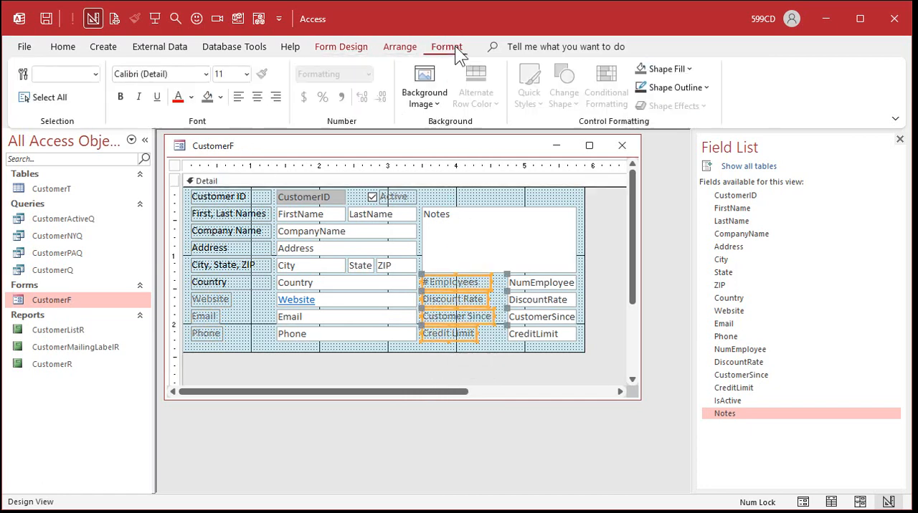
click(192, 97)
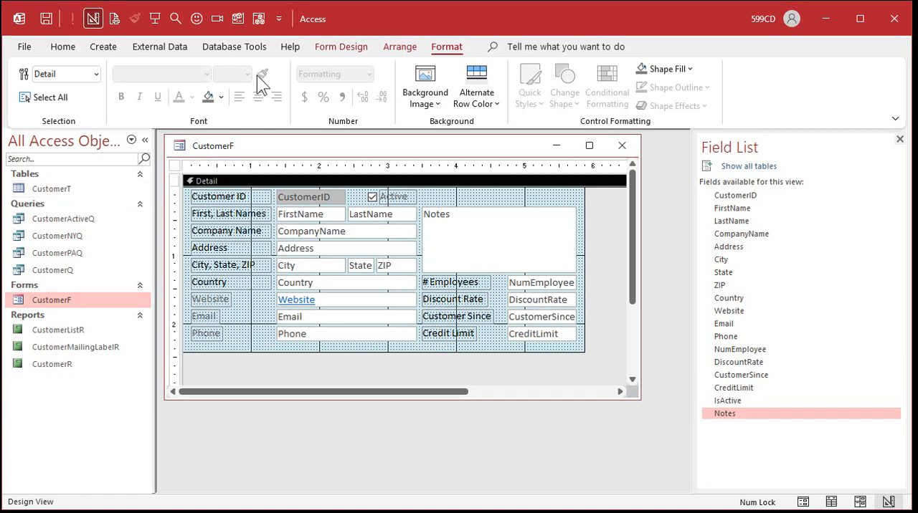
mouse_move(244, 286)
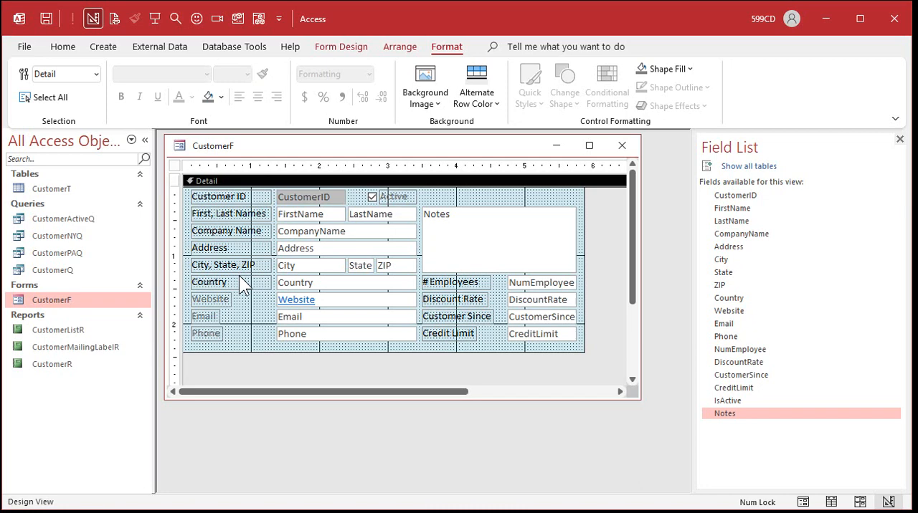
click(210, 282)
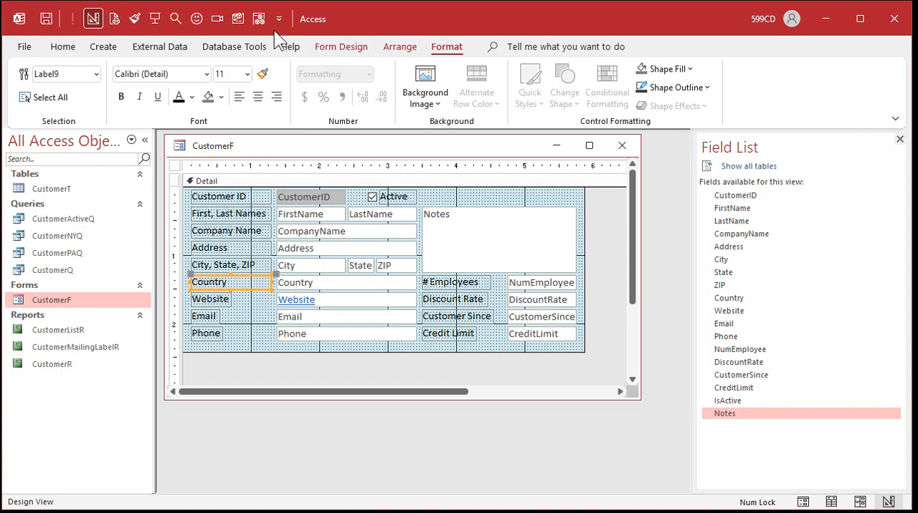
mouse_move(278, 18)
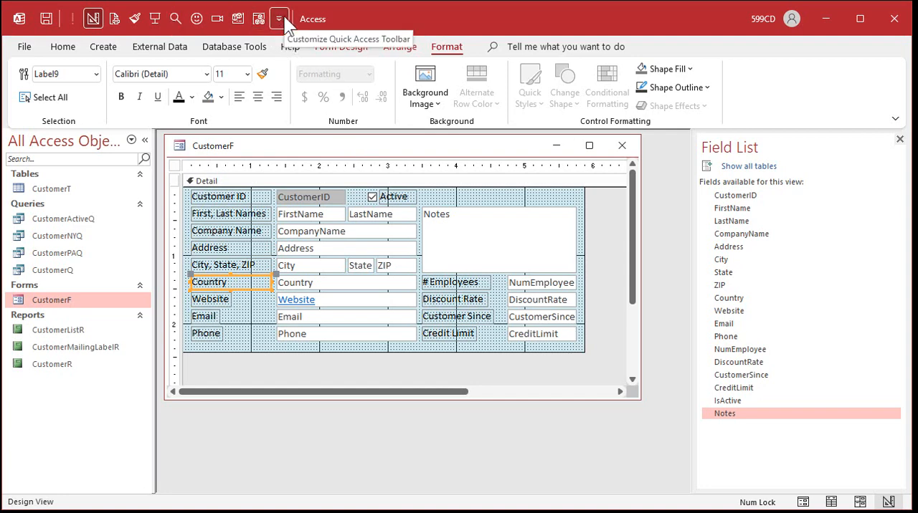
Step: Tick Undo in the Quick Access Toolbar's customize dropdown to add it
click(279, 18)
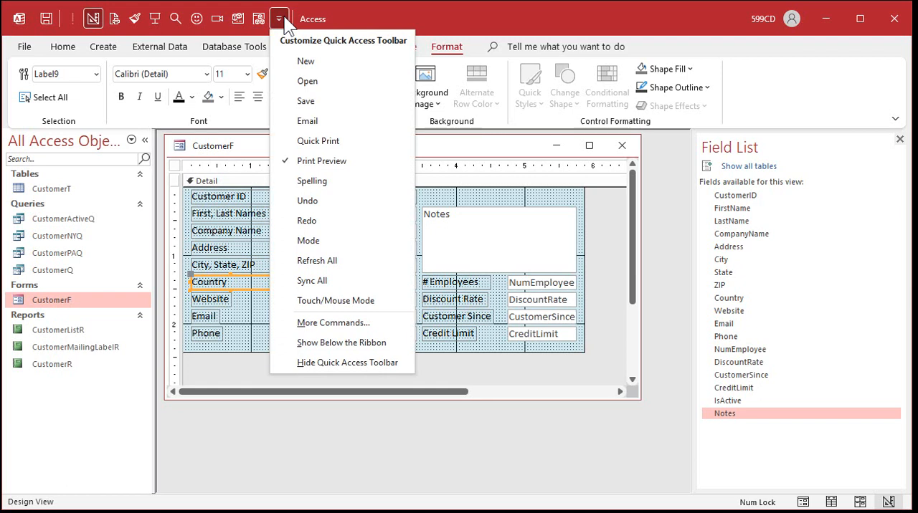
mouse_move(308, 241)
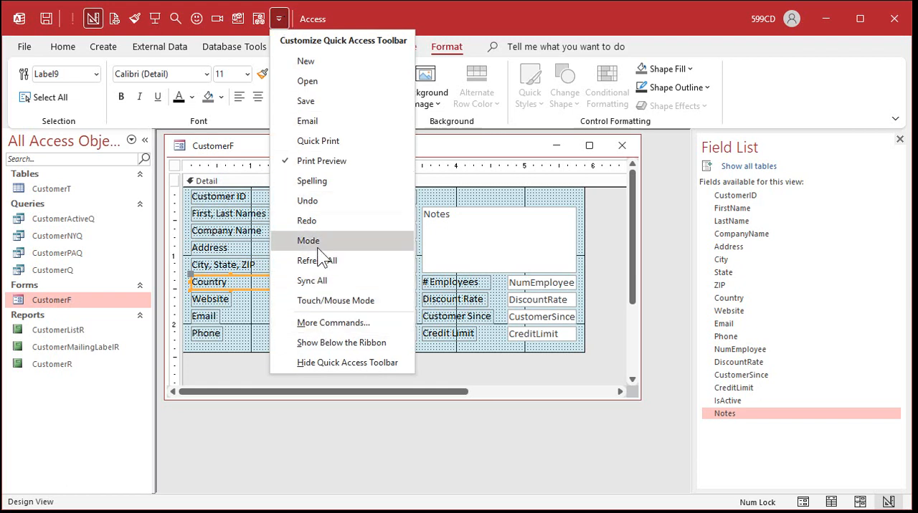
mouse_move(322, 208)
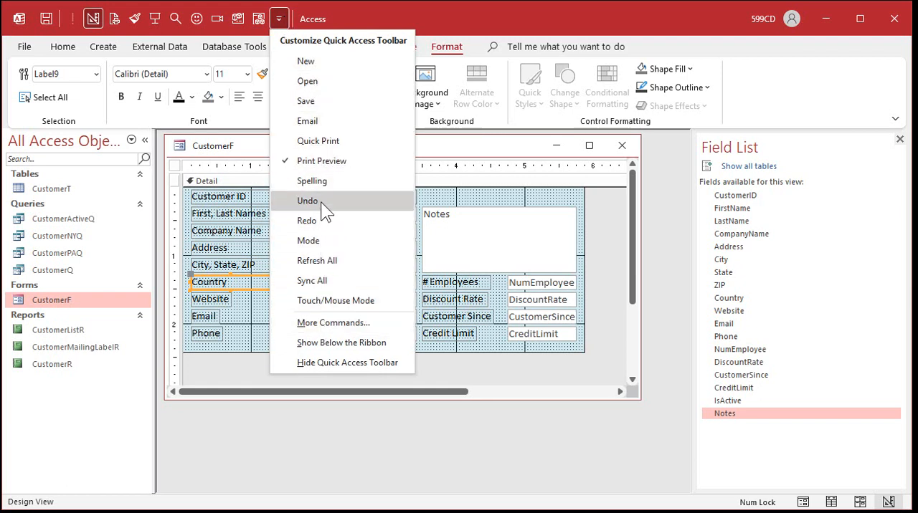
click(309, 46)
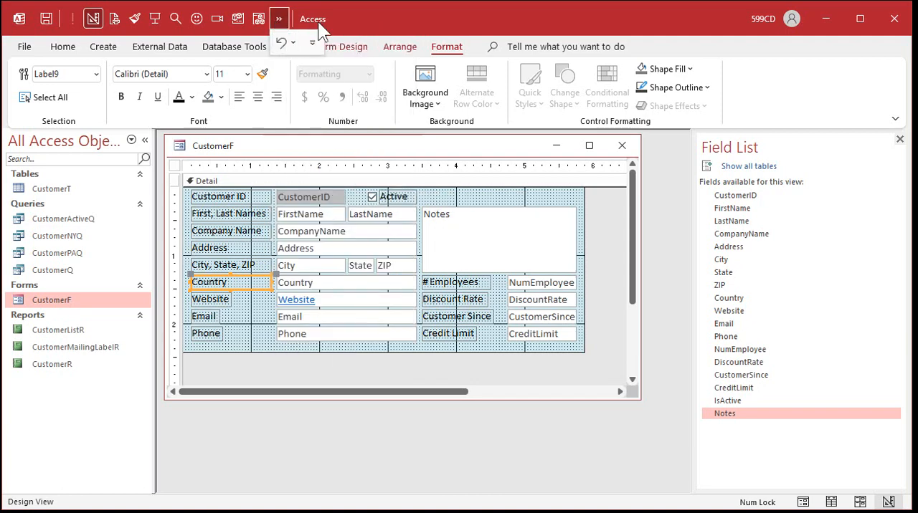
click(312, 41)
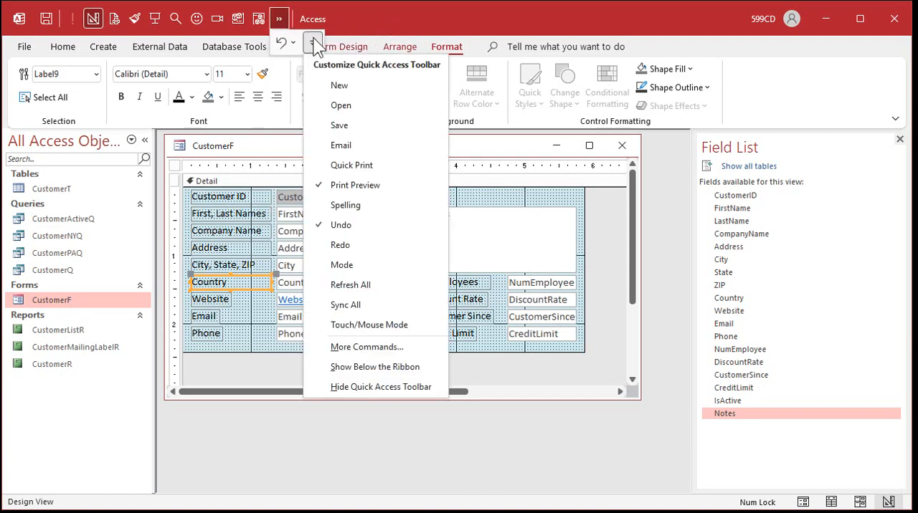
click(313, 42)
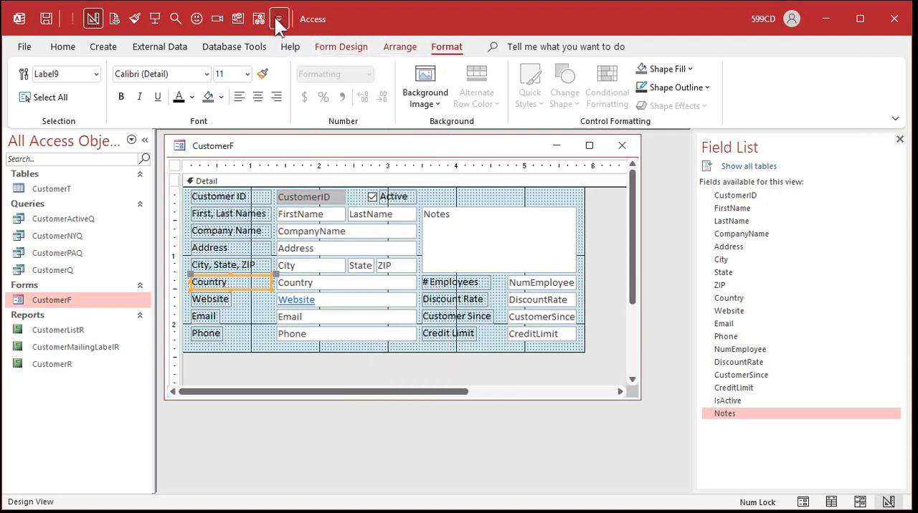
Step: Remove Copy from the Quick Access Toolbar list under More Commands and confirm with OK
click(279, 18)
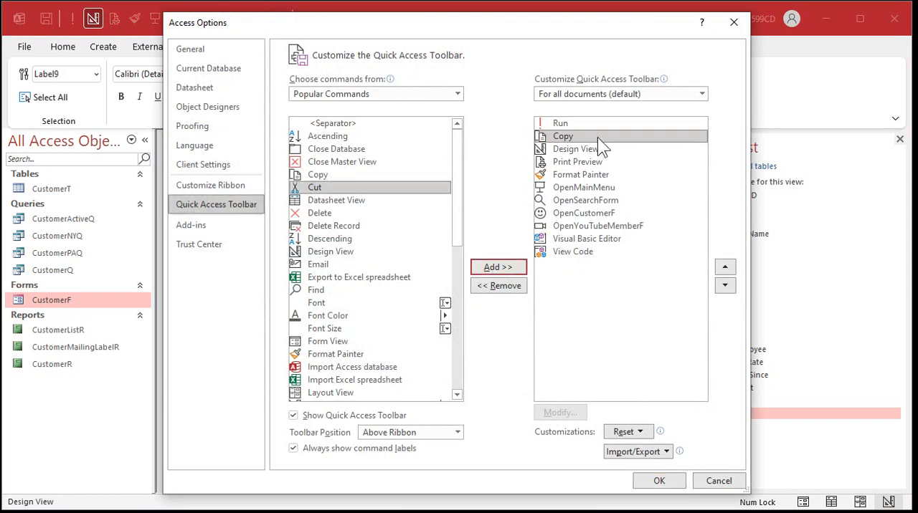
click(497, 286)
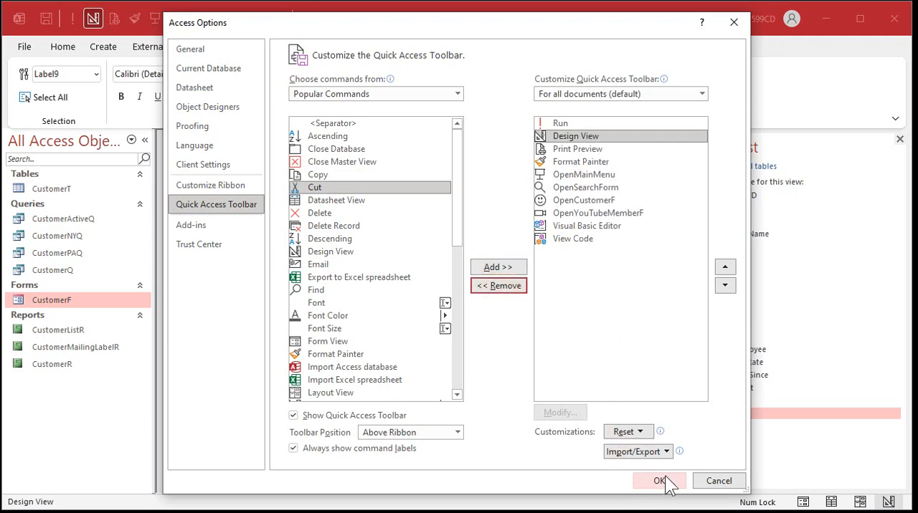
click(658, 481)
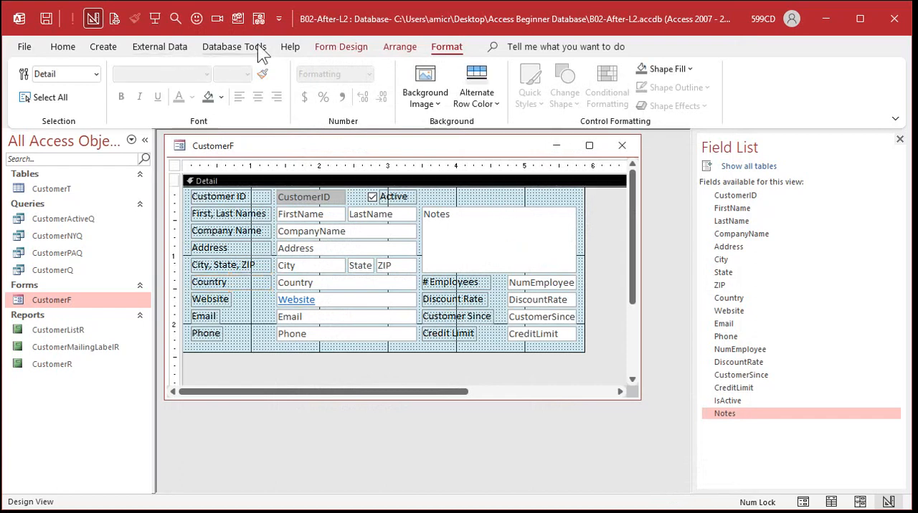
mouse_move(464, 156)
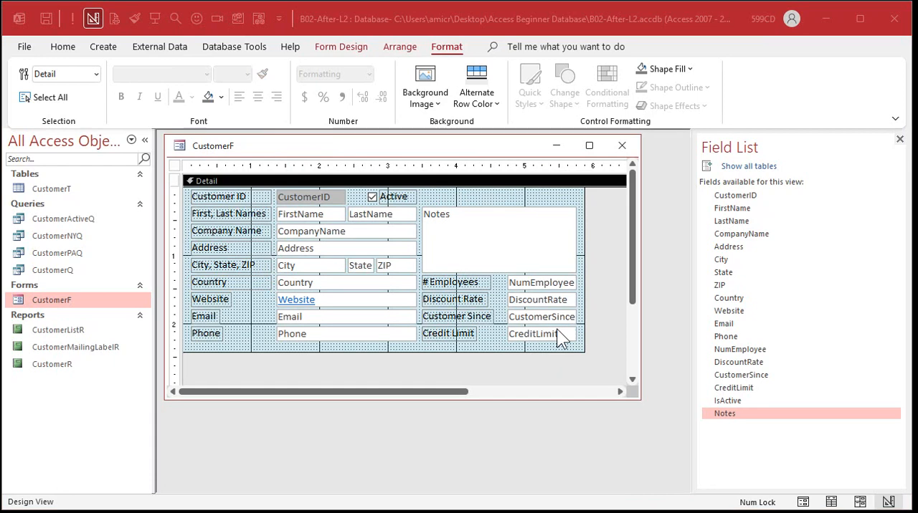
mouse_move(546, 340)
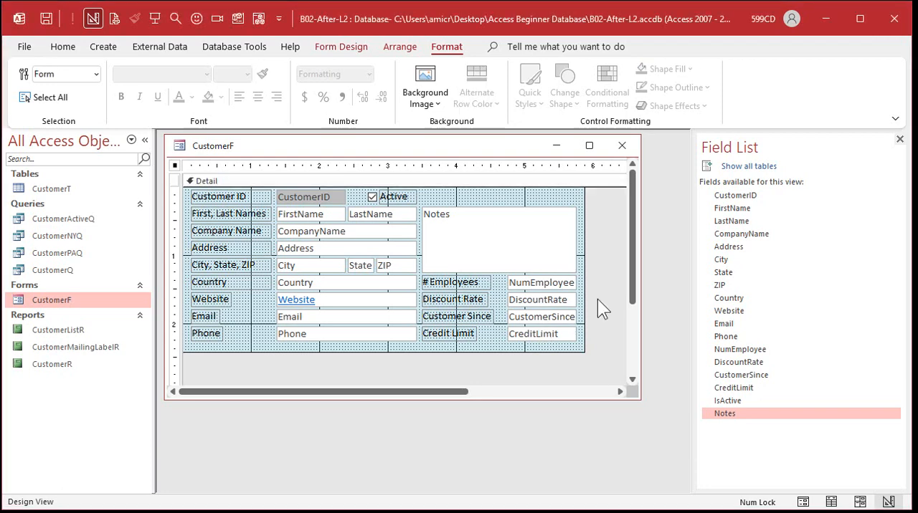
click(498, 239)
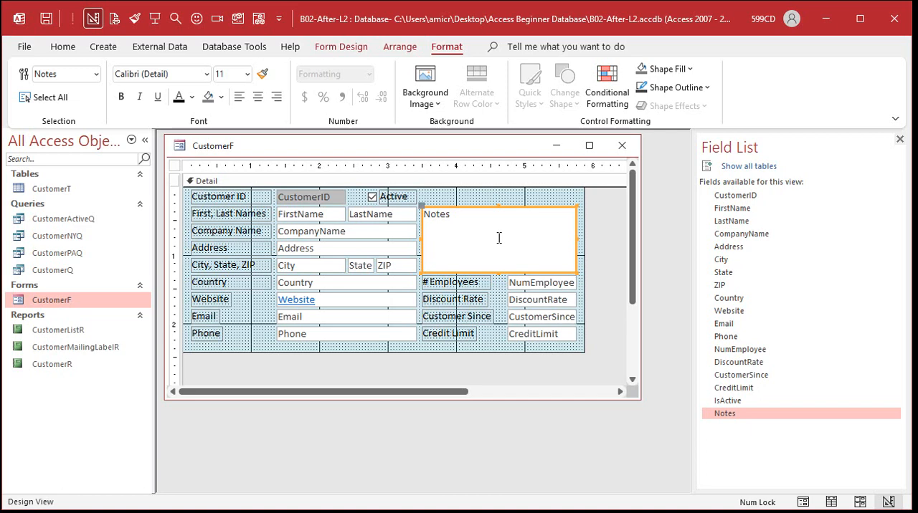
Step: In the Notes Property Sheet, set Border Width to 3 pt and Special Effect to Shadowed
click(899, 140)
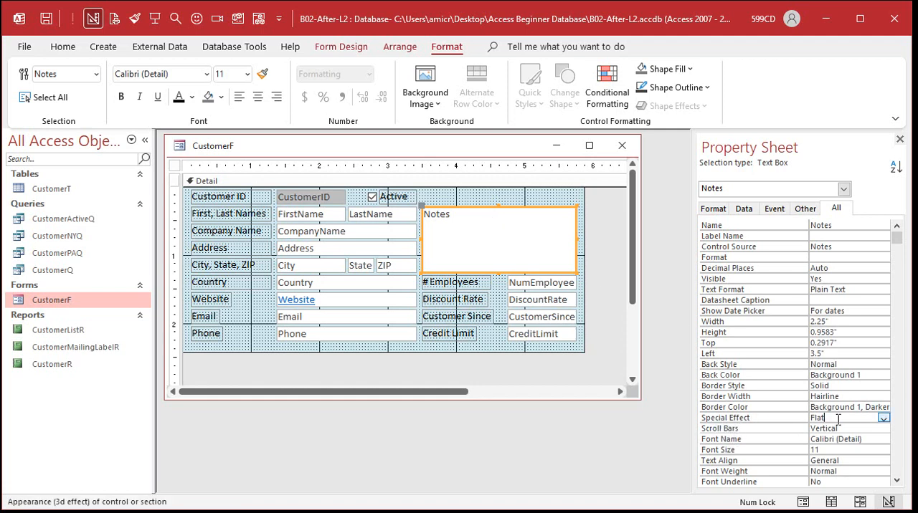
click(883, 418)
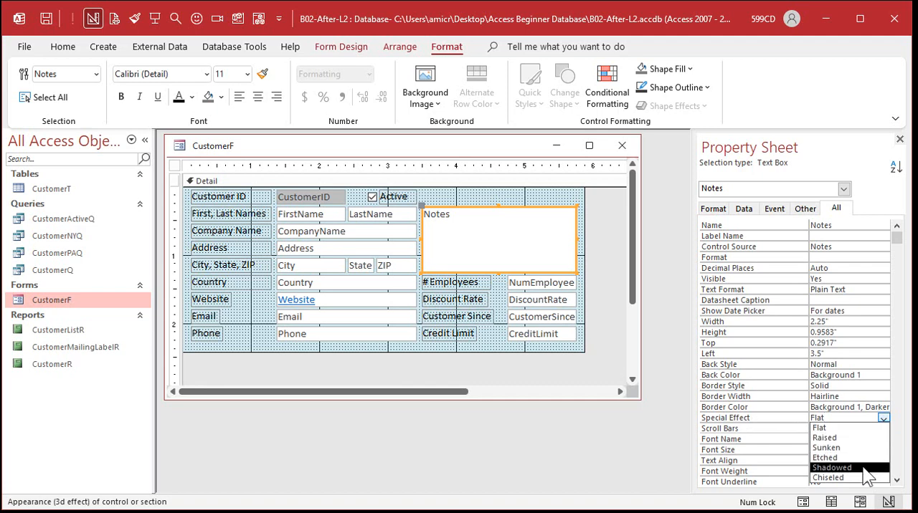
click(831, 467)
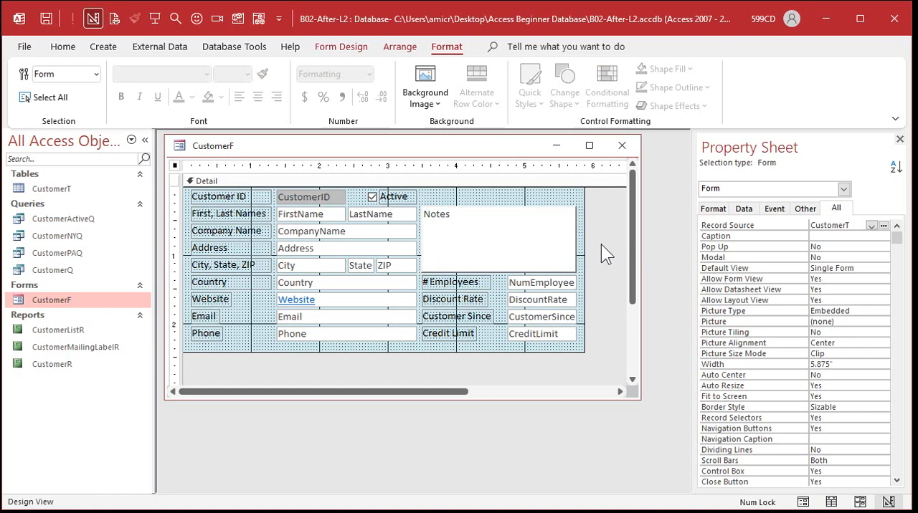
click(498, 239)
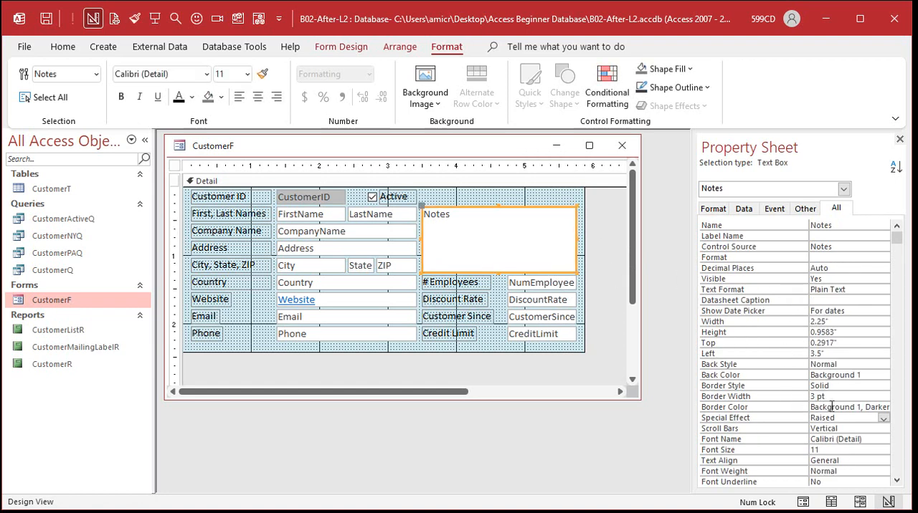
click(830, 417)
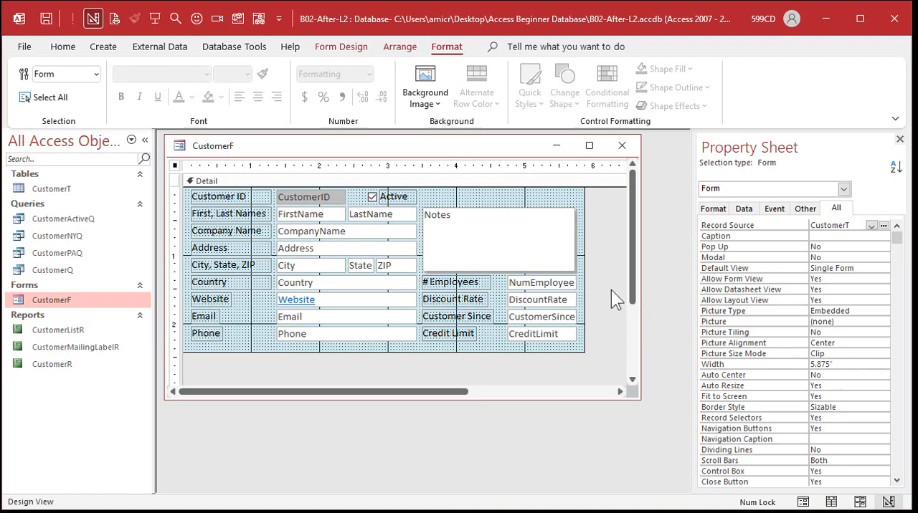
click(499, 239)
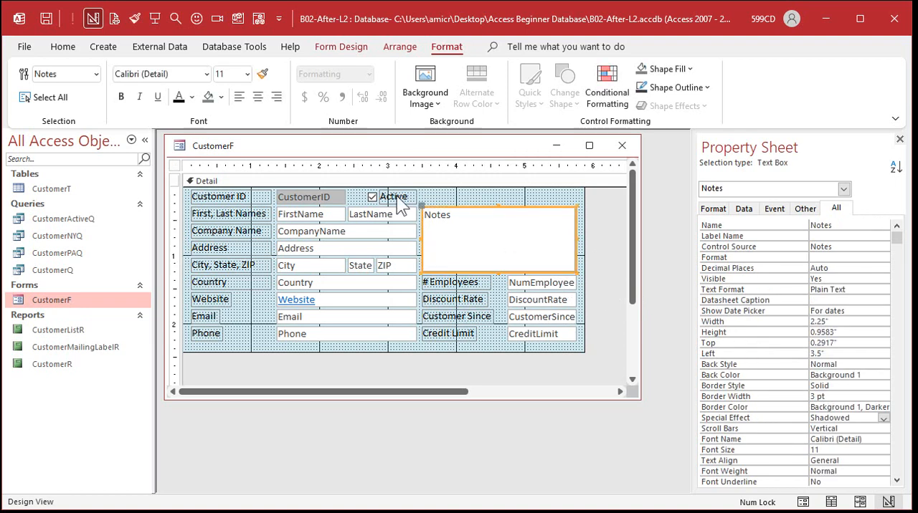
click(192, 97)
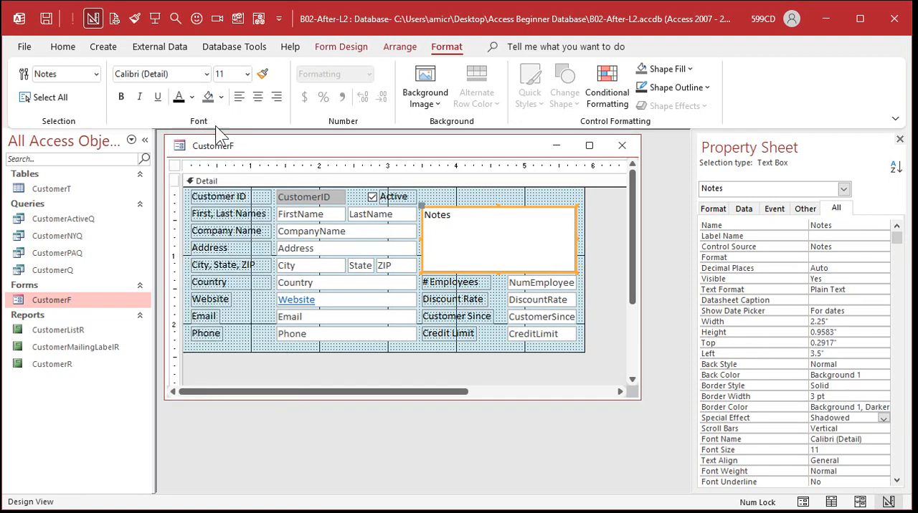
Step: Change the Notes box Background Color to custom light yellow #FFFCBD via More Colors
click(222, 96)
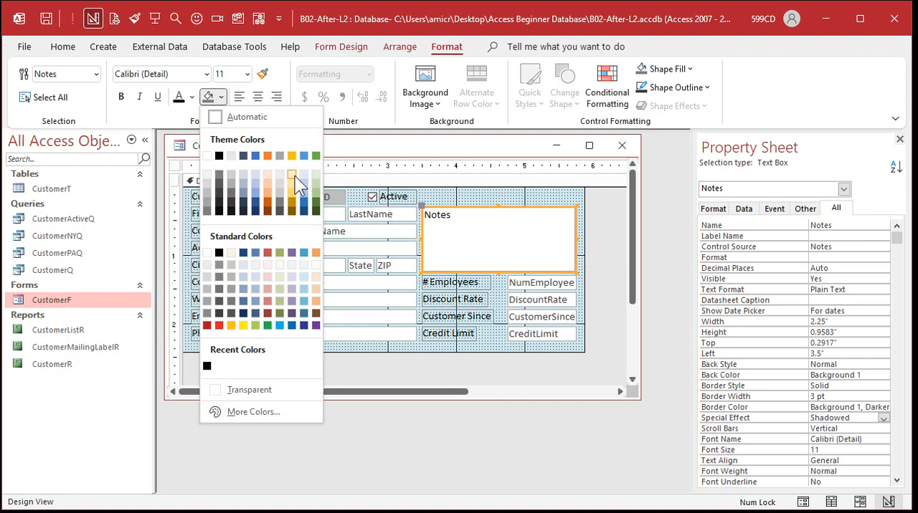
mouse_move(244, 326)
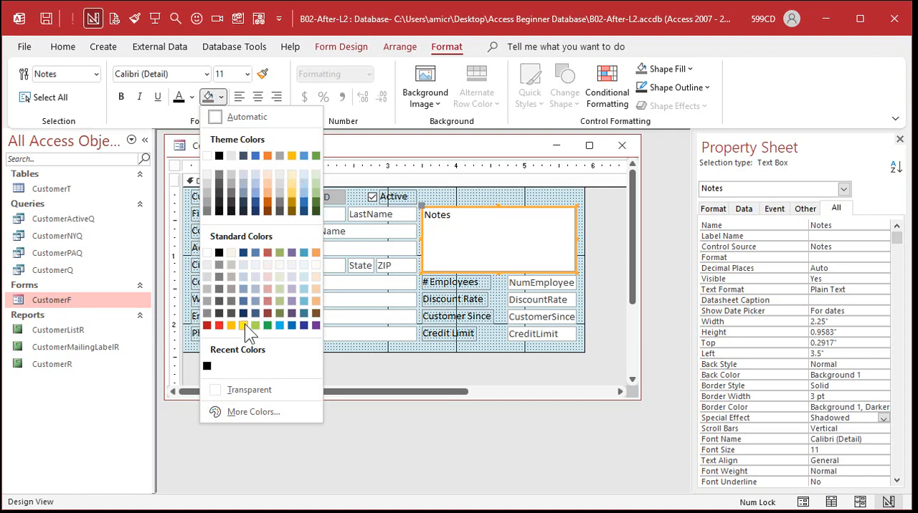
click(231, 335)
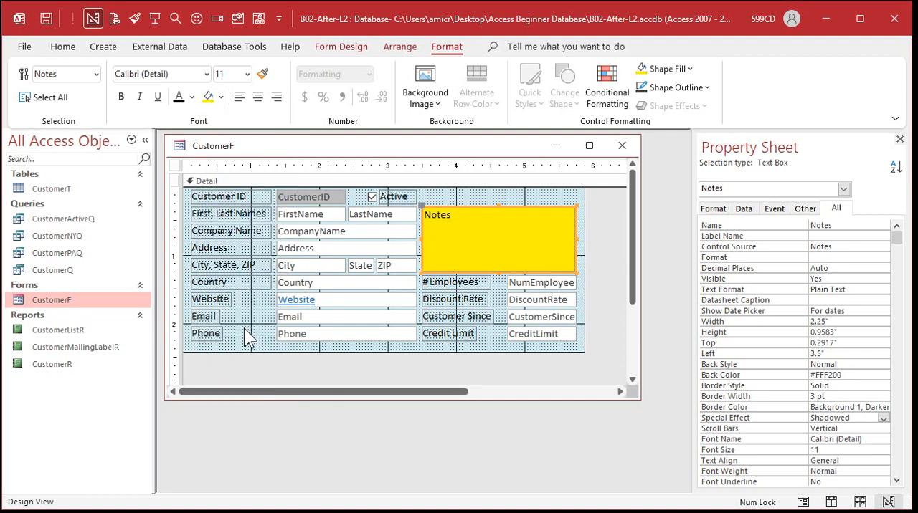
click(208, 97)
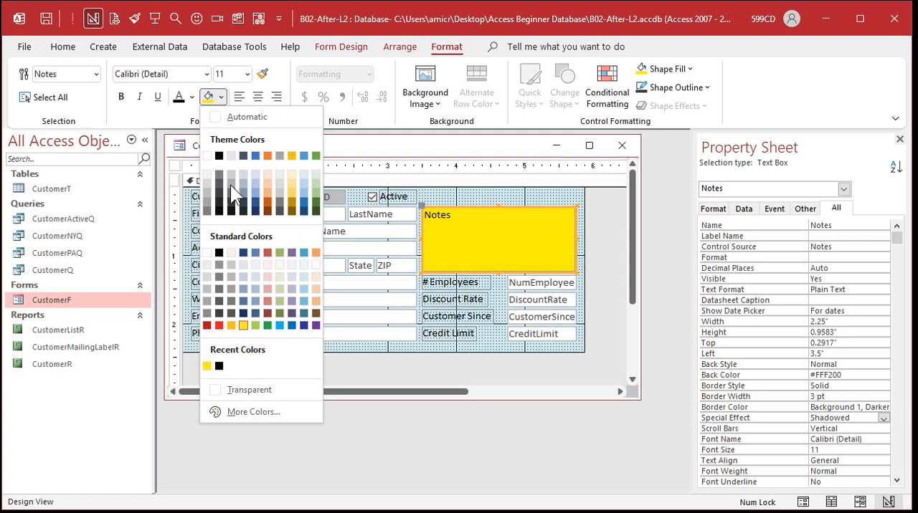
click(252, 411)
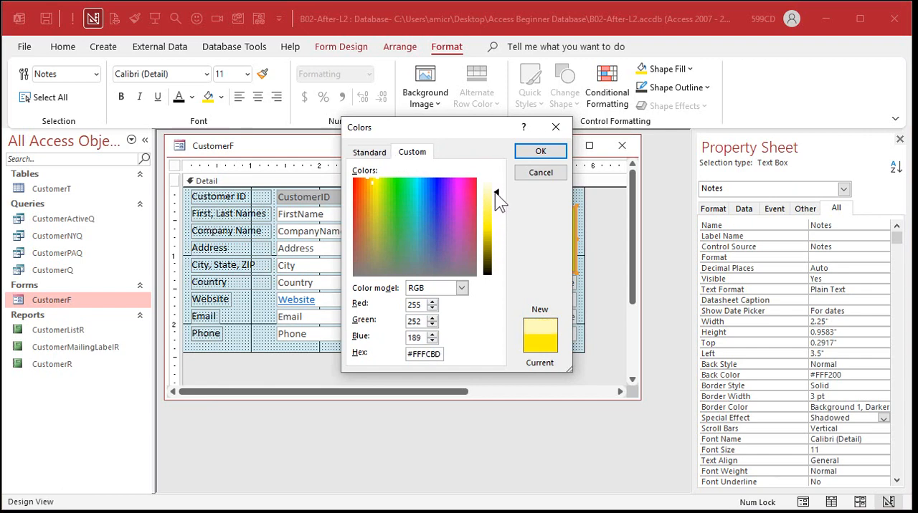
click(541, 150)
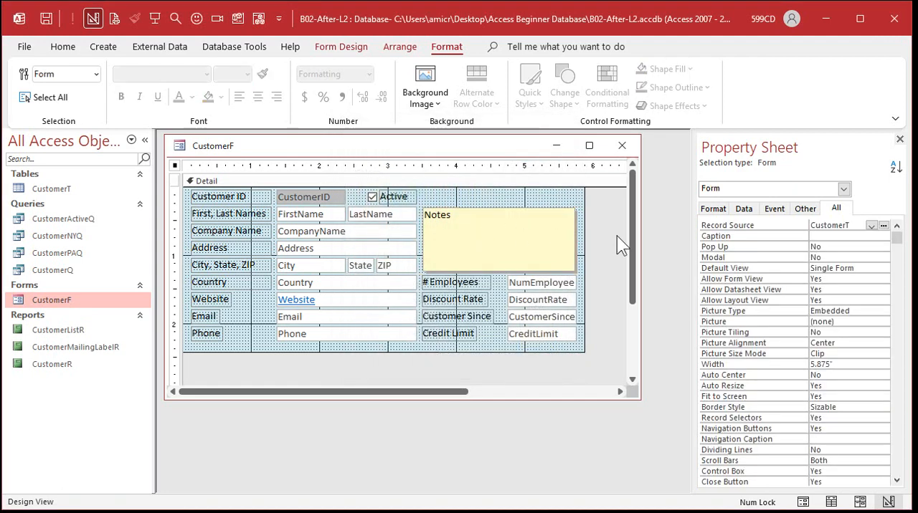
mouse_move(581, 231)
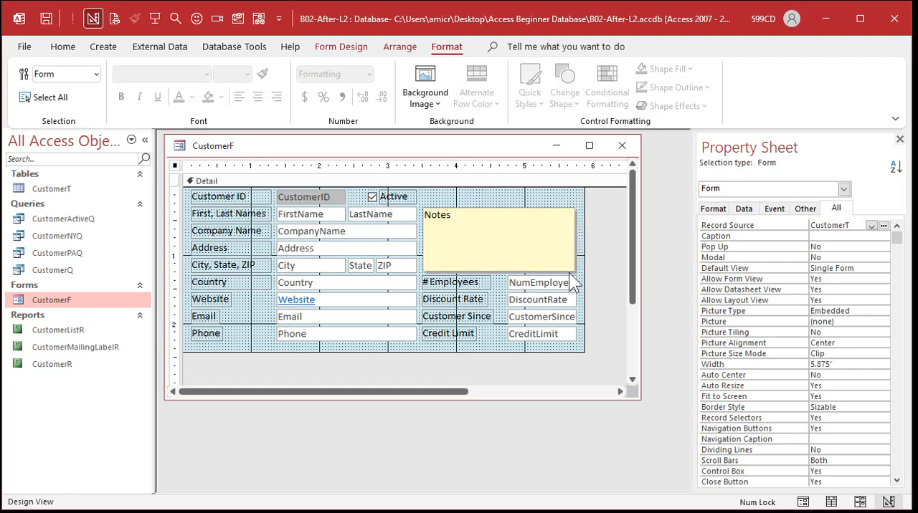
mouse_move(581, 255)
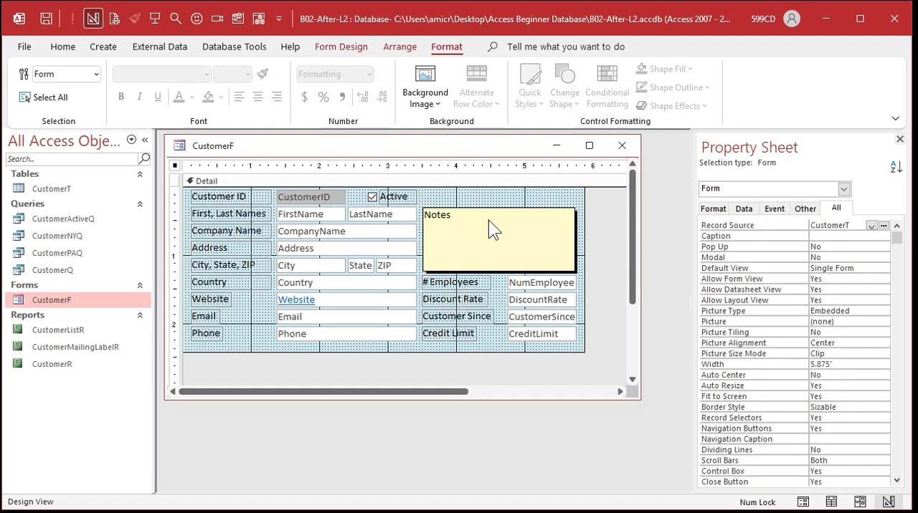
click(497, 239)
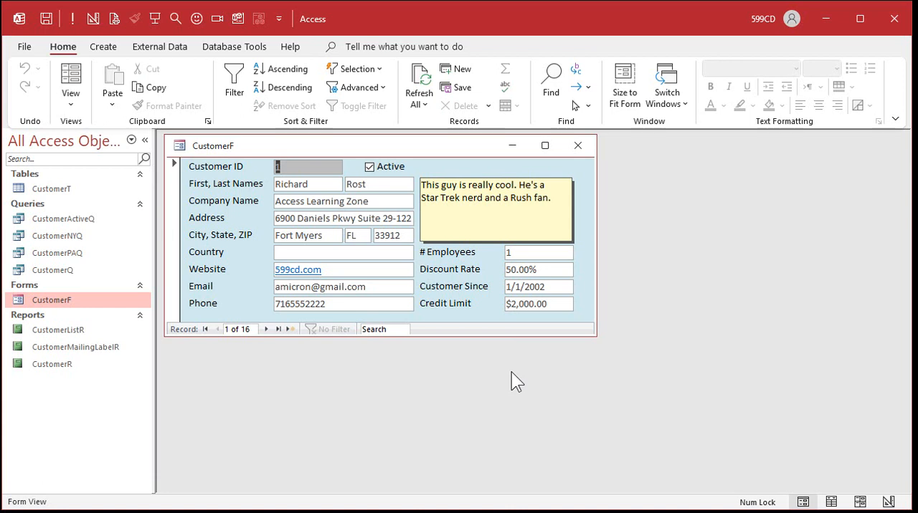
mouse_move(431, 393)
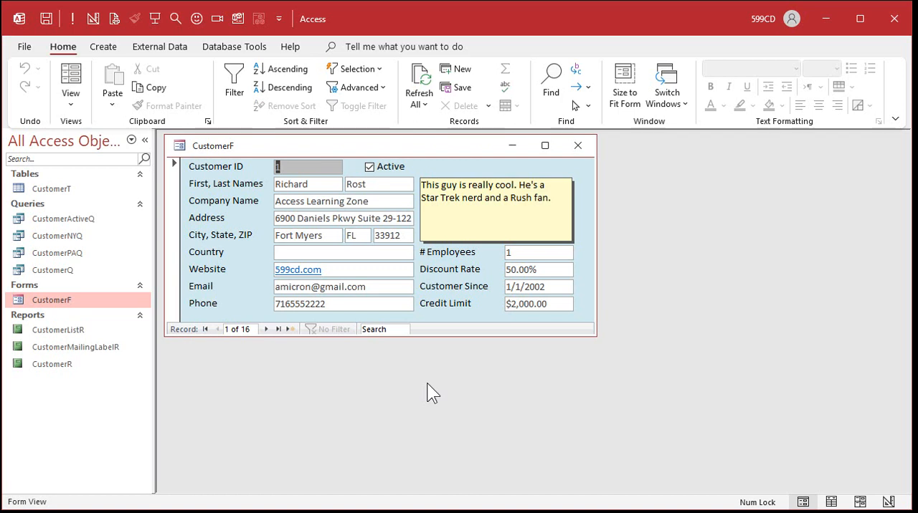
mouse_move(478, 211)
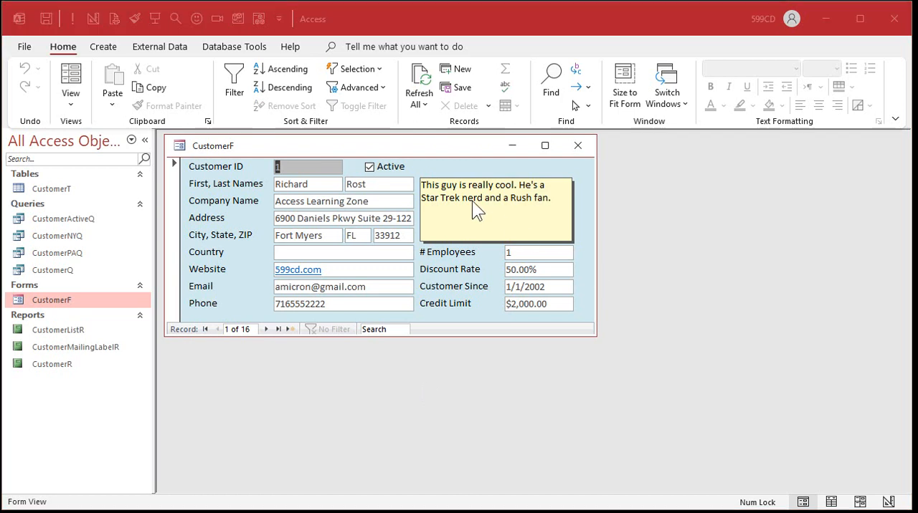
mouse_move(409, 316)
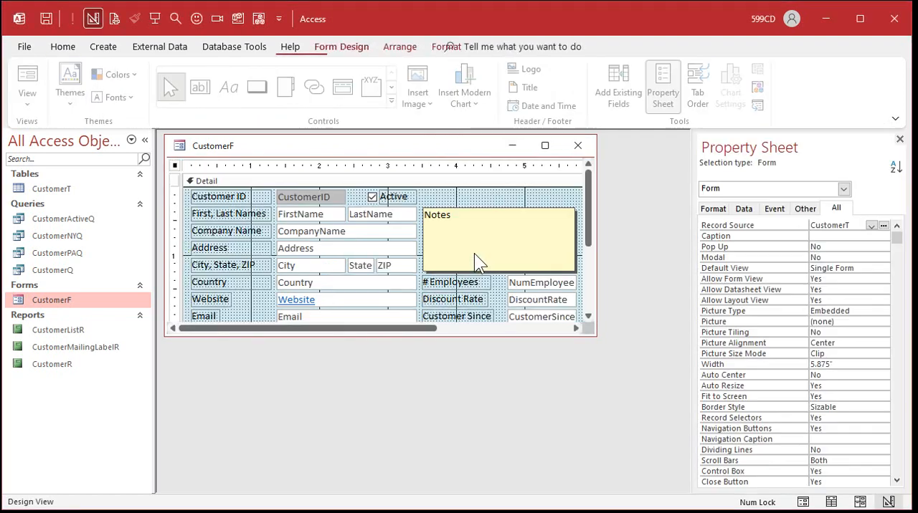
click(496, 240)
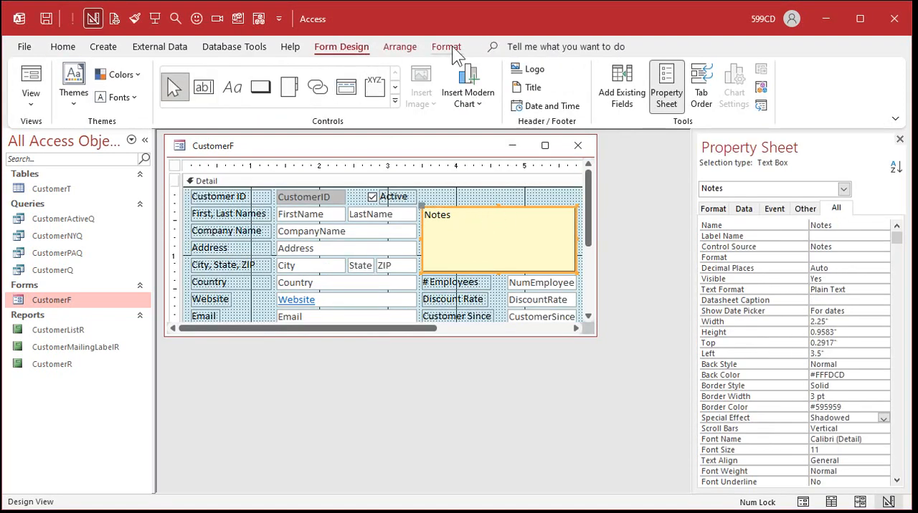
click(207, 74)
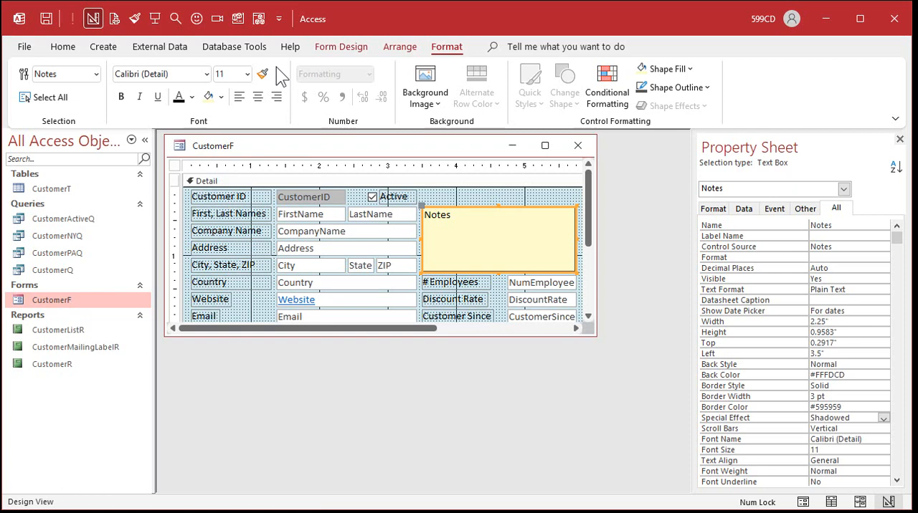
click(340, 46)
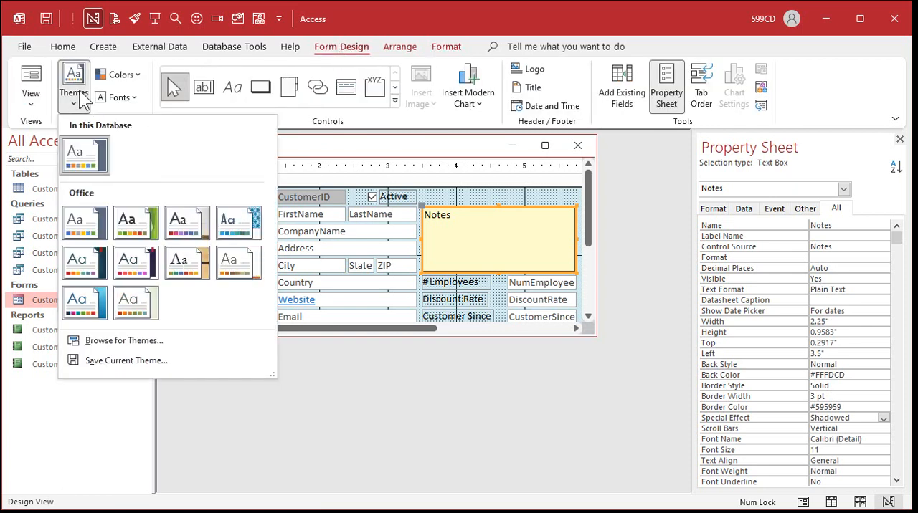
mouse_move(136, 261)
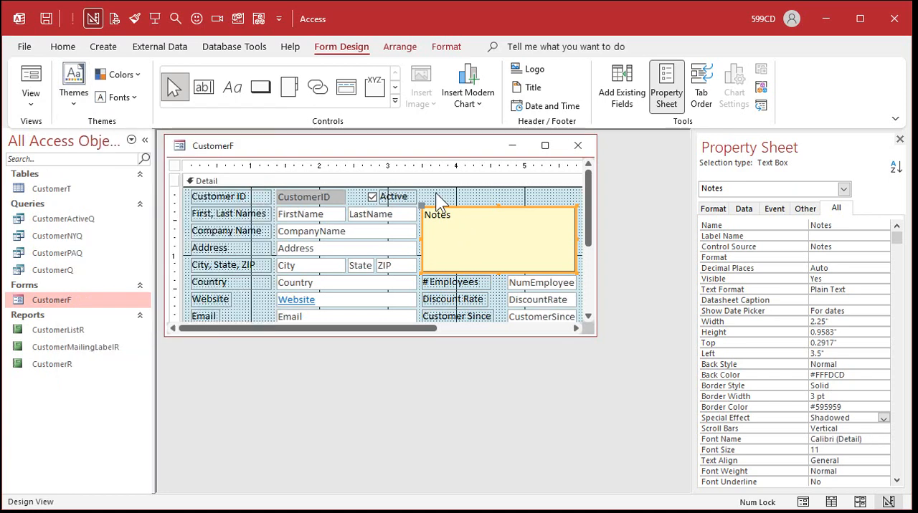
mouse_move(595, 337)
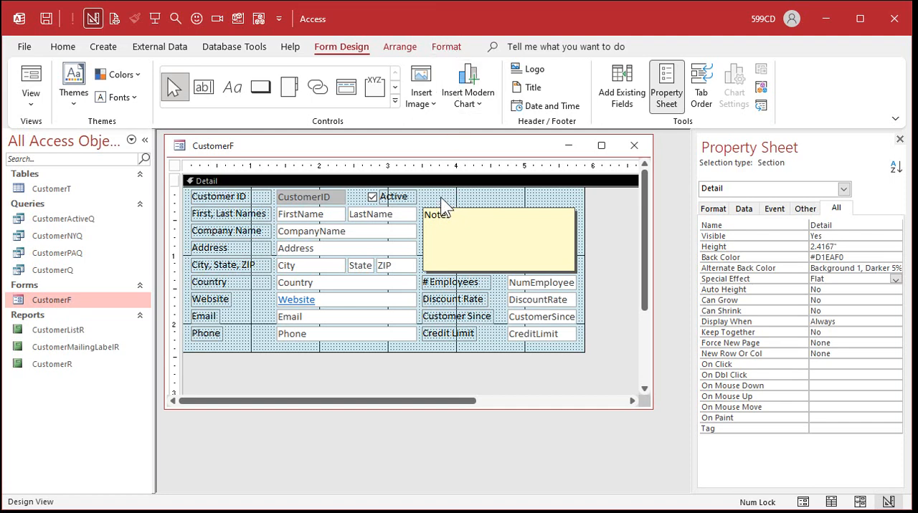
click(446, 47)
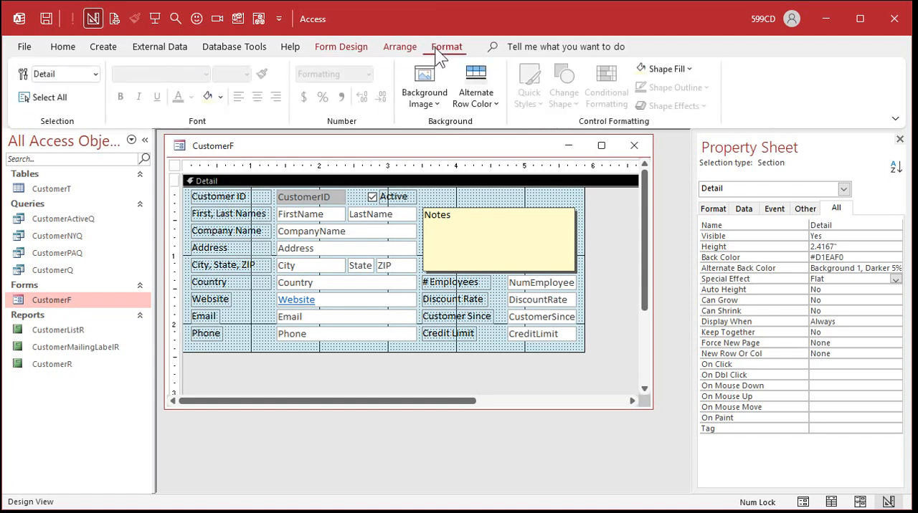
click(208, 97)
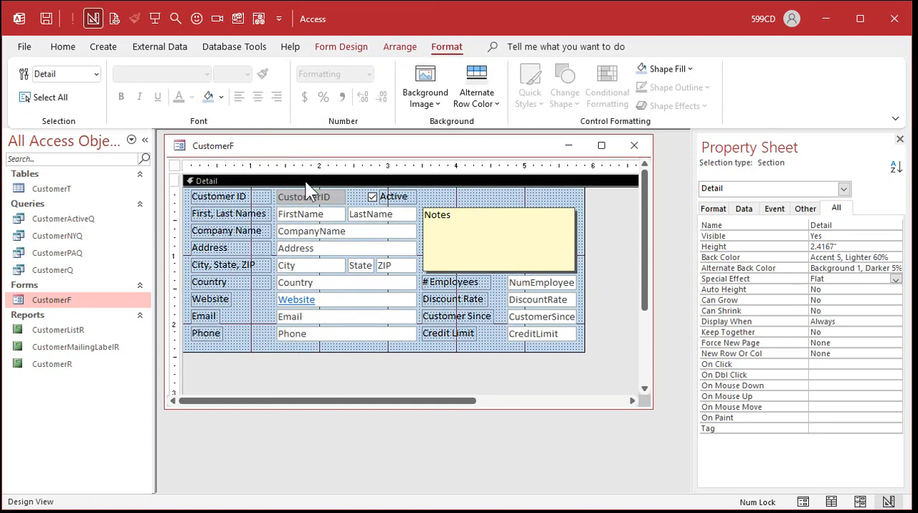
click(220, 96)
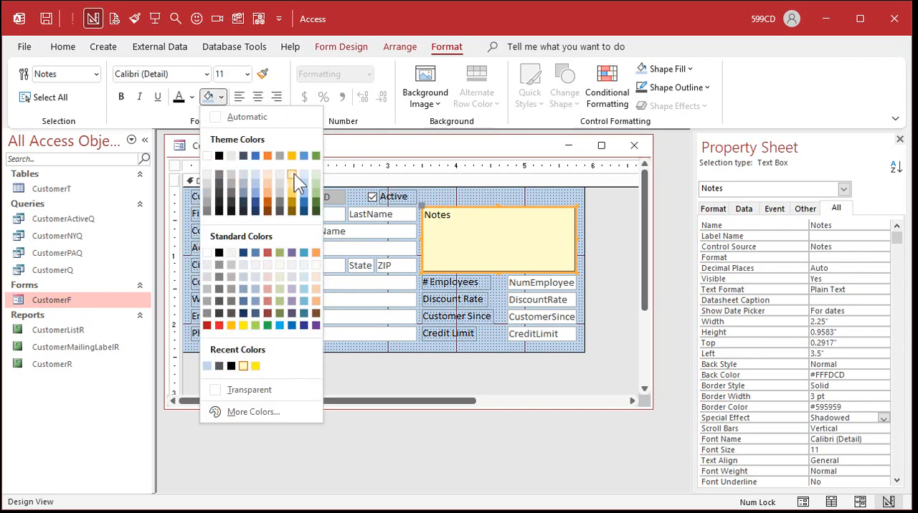
click(292, 178)
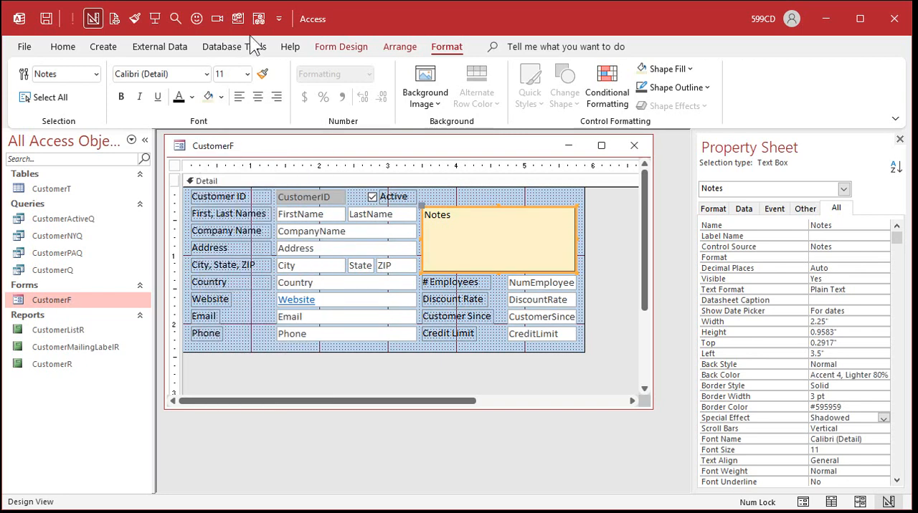
click(73, 83)
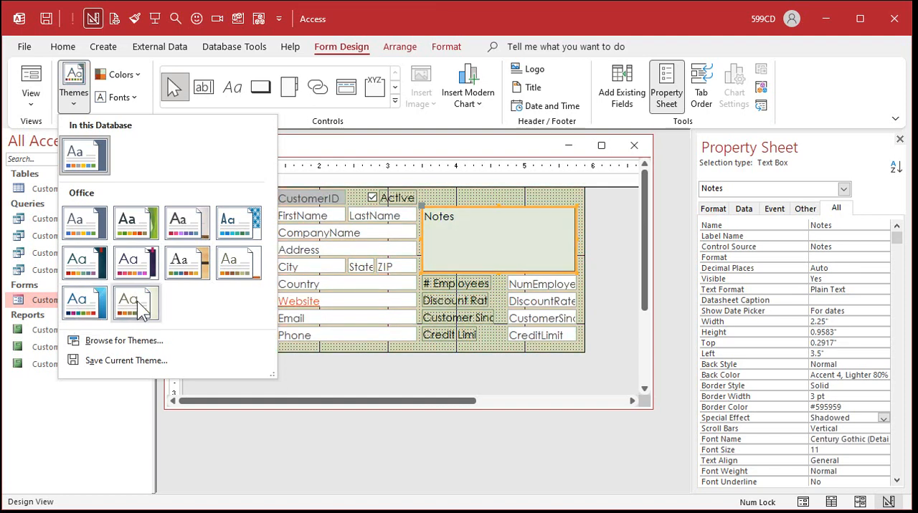
click(85, 153)
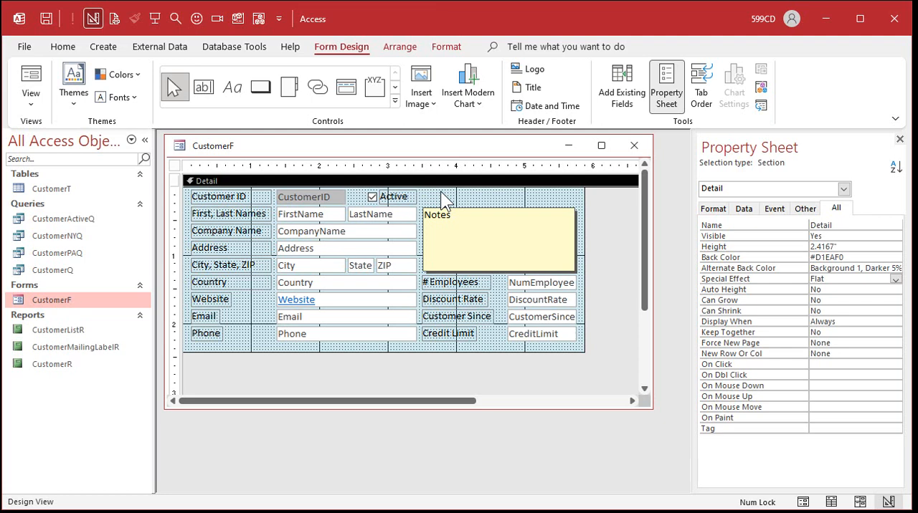
mouse_move(394, 376)
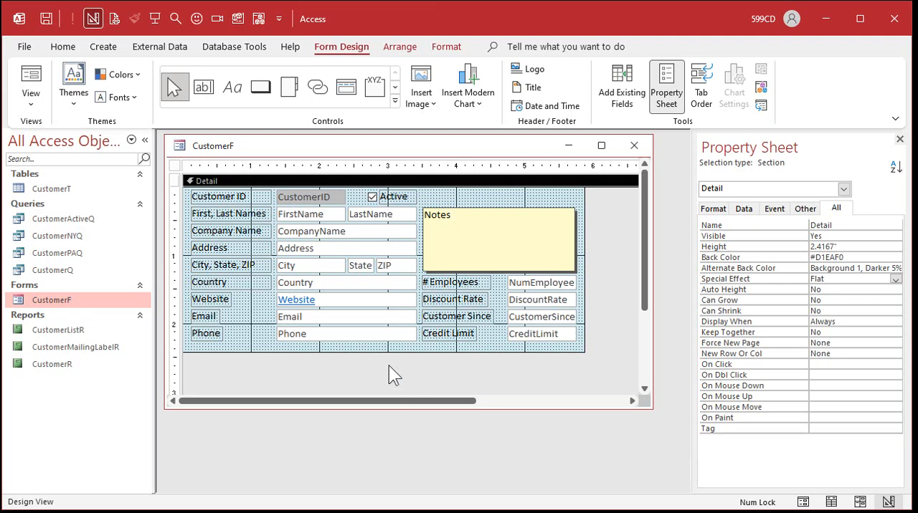
click(346, 248)
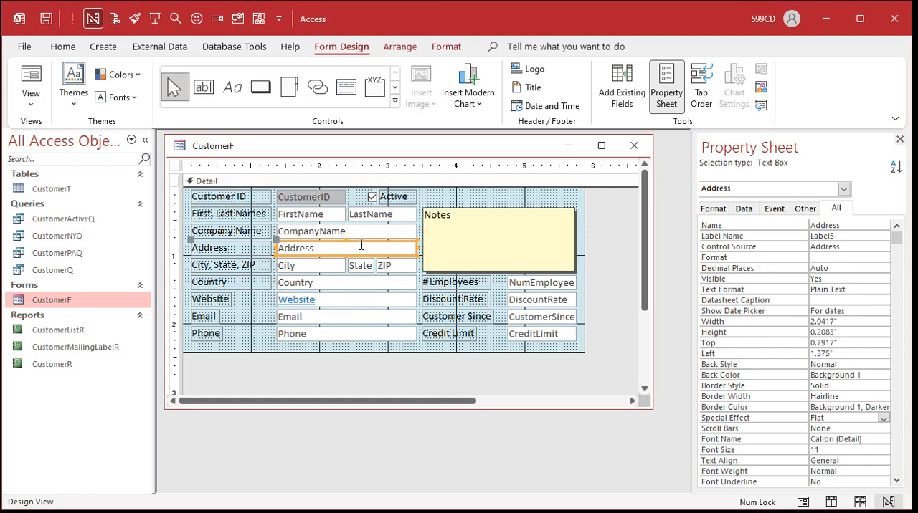
click(446, 46)
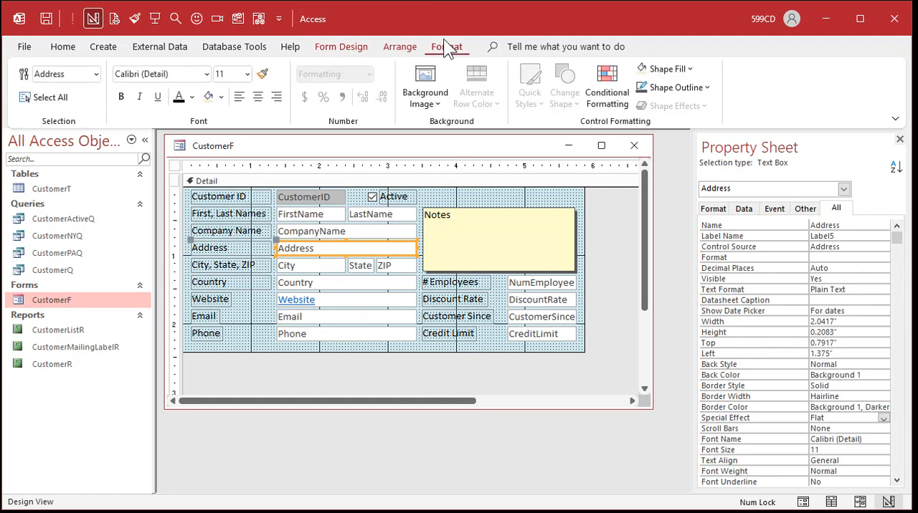
click(670, 87)
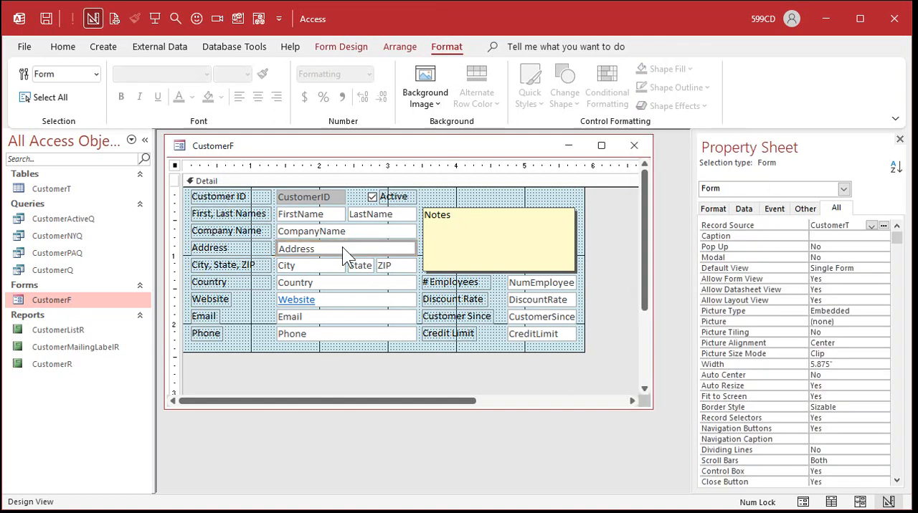
mouse_move(407, 254)
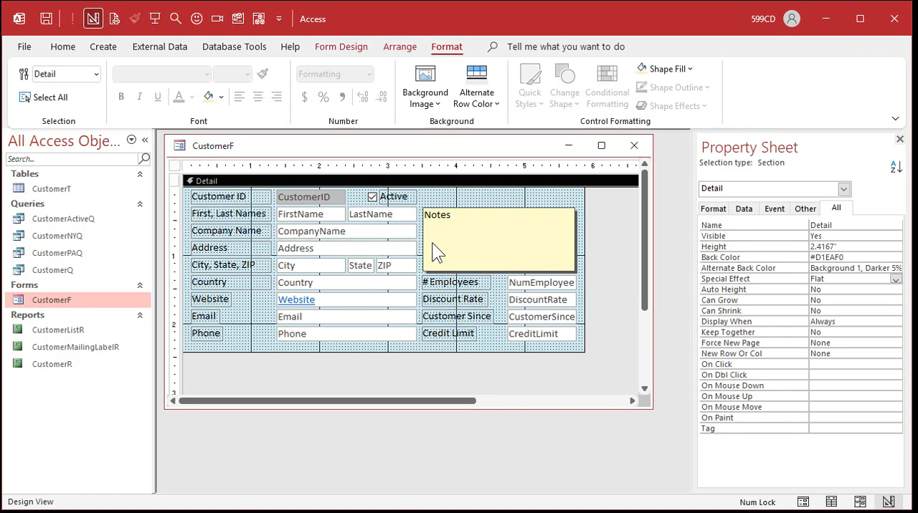
mouse_move(488, 356)
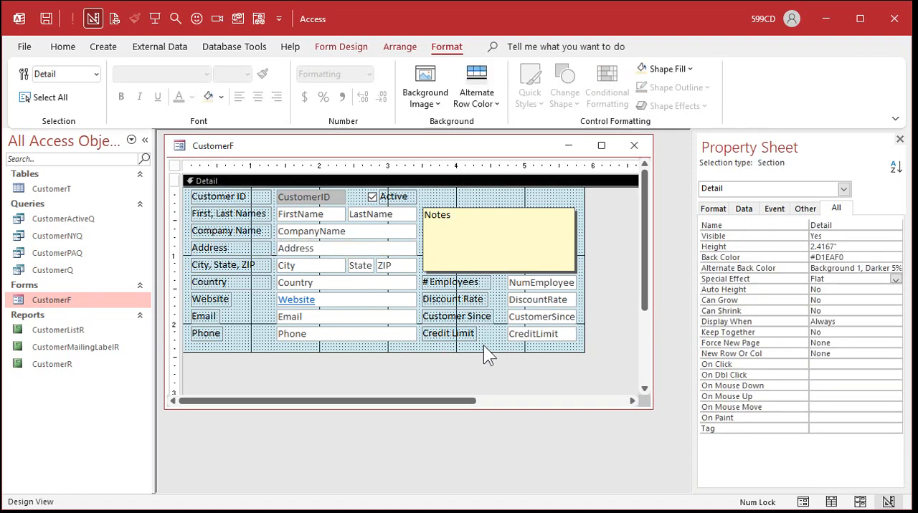